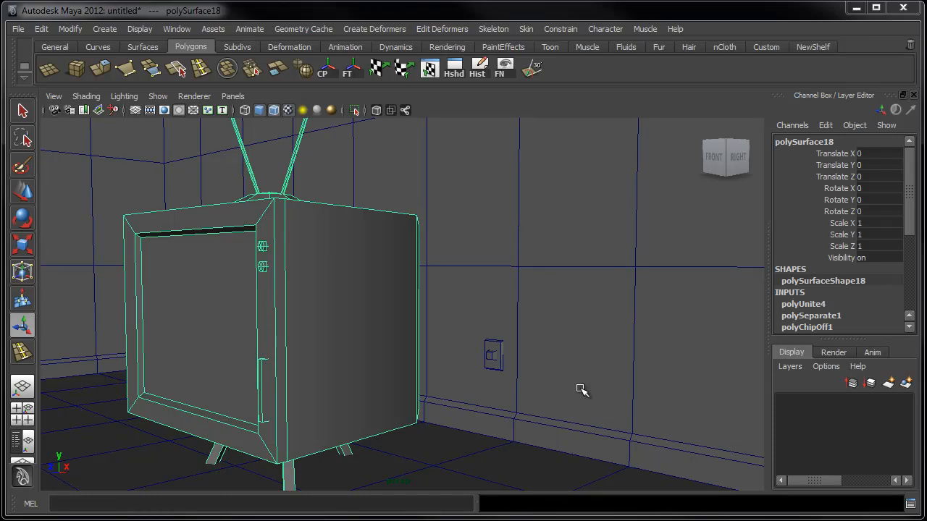
Extrude the connector faces on the TV's back outward into a short octagonal plug.
left_click_drag(582, 391, 462, 406)
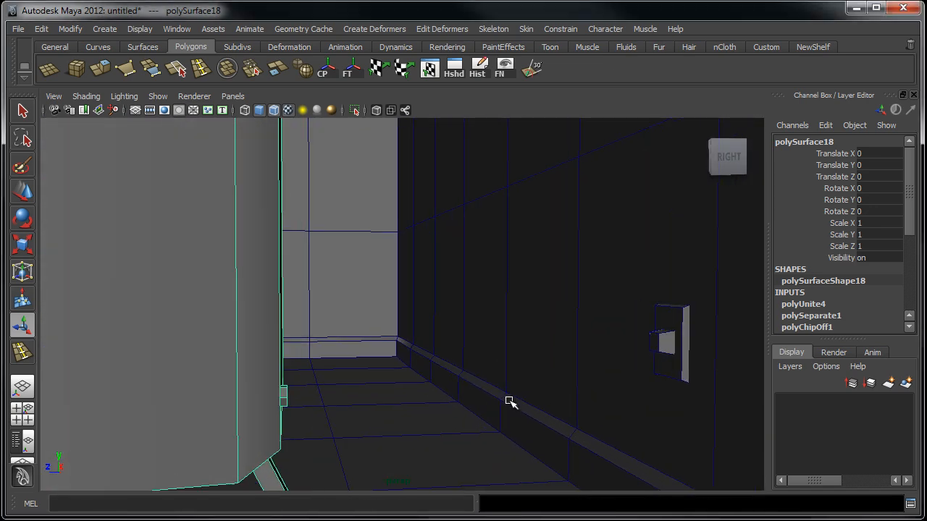
left_click_drag(509, 403, 411, 379)
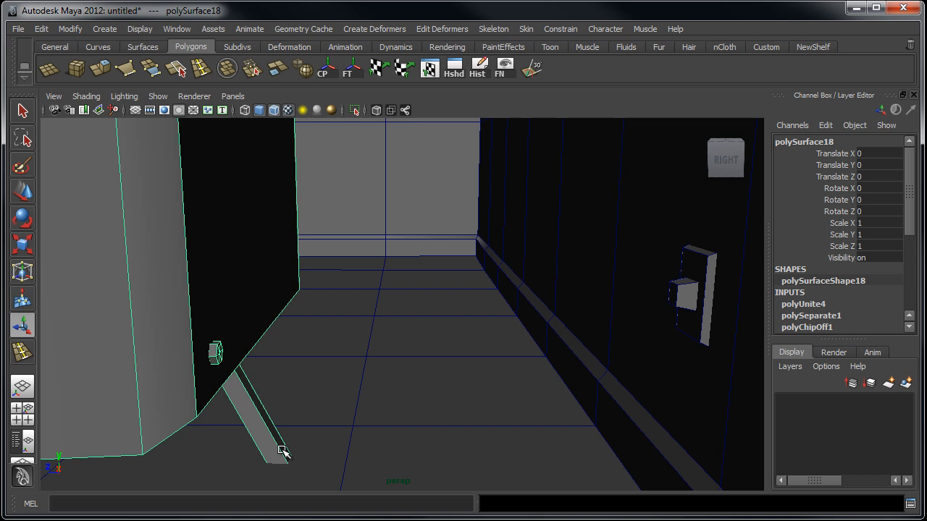
mouse_move(376, 388)
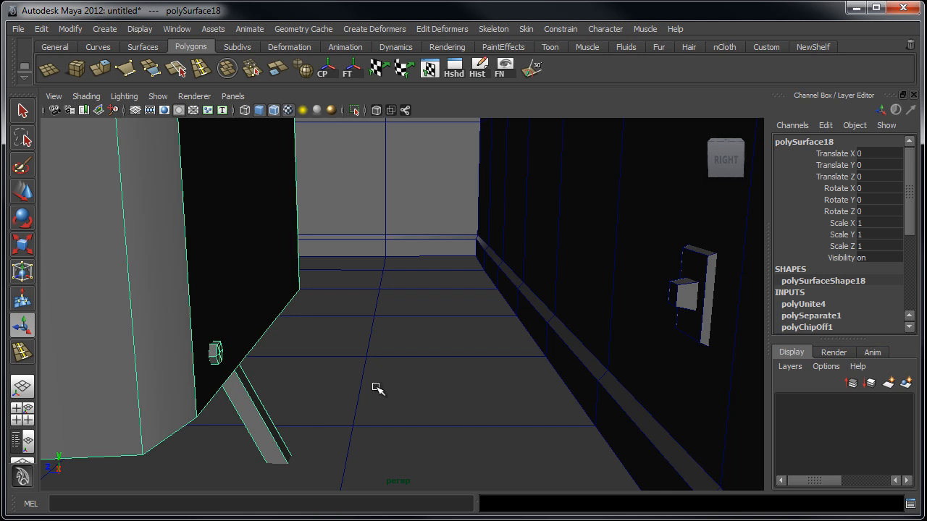
left_click_drag(380, 388, 315, 408)
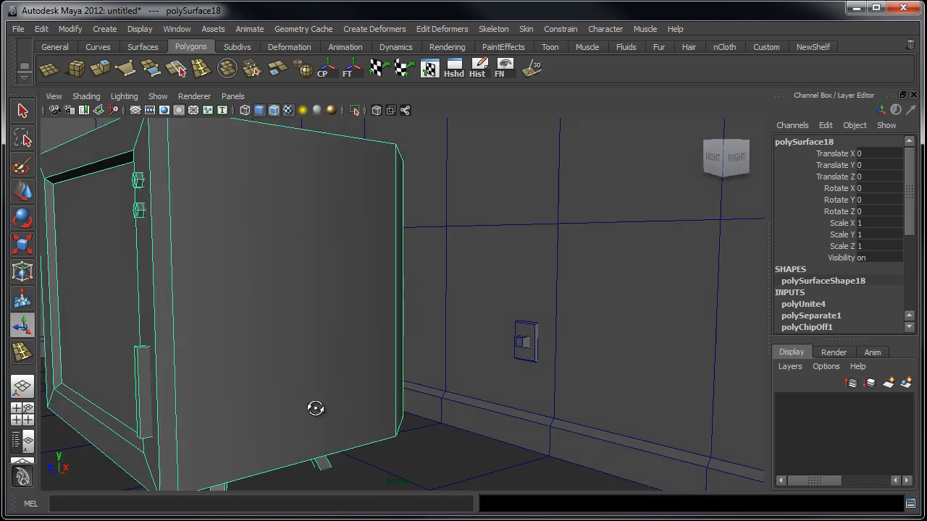
left_click_drag(316, 408, 380, 320)
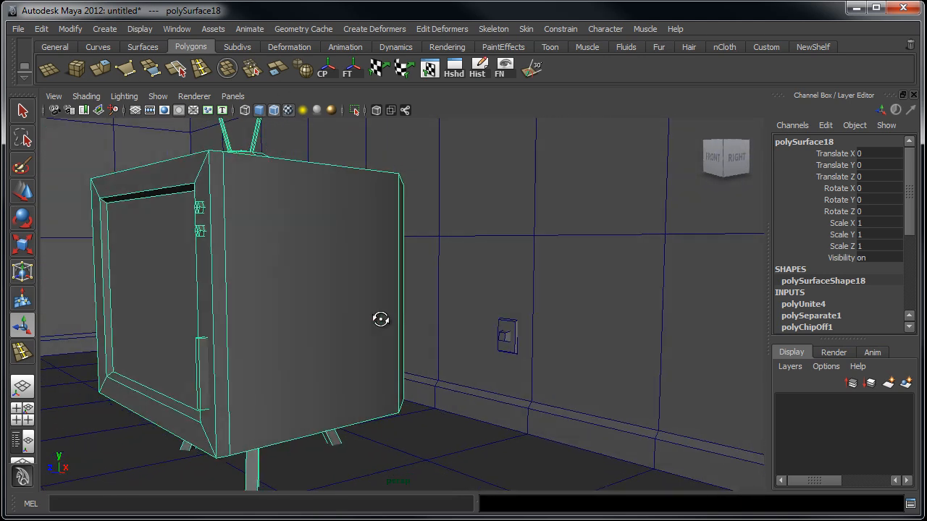
left_click_drag(379, 321, 441, 342)
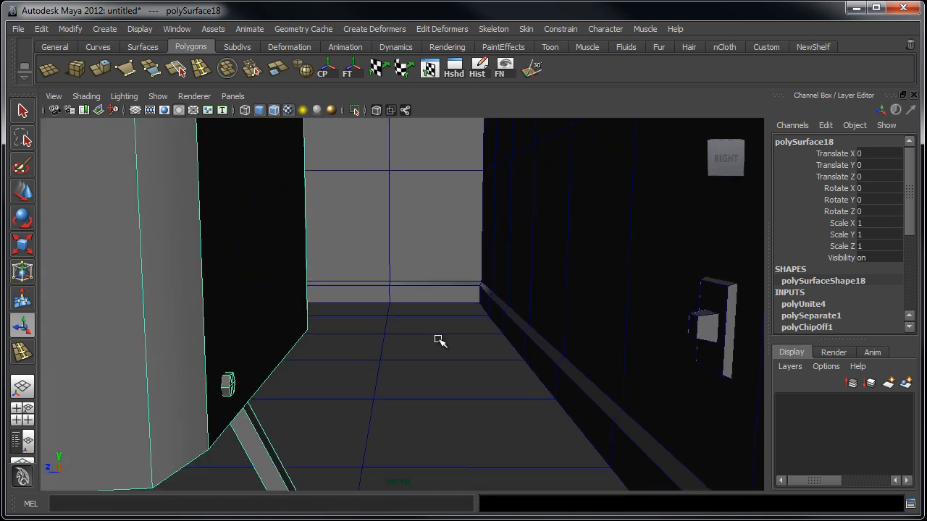
left_click_drag(440, 341, 677, 320)
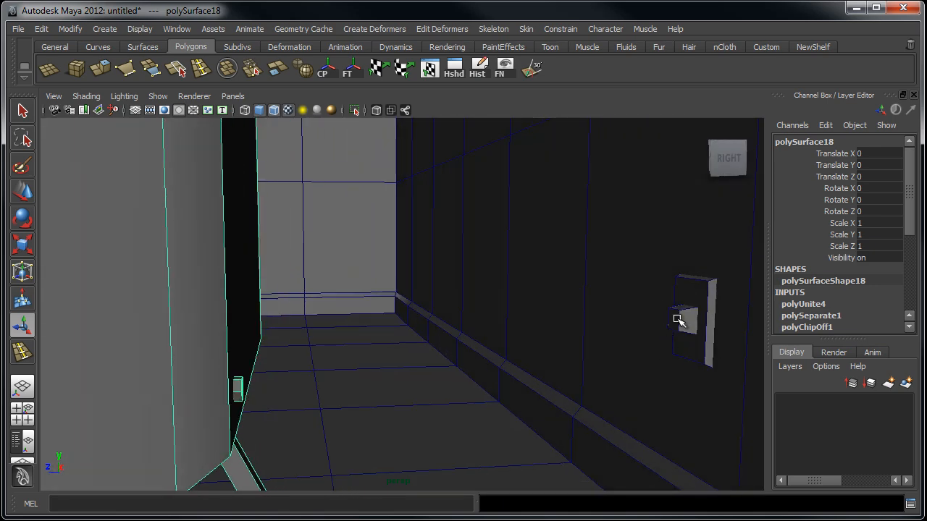
left_click_drag(678, 320, 217, 384)
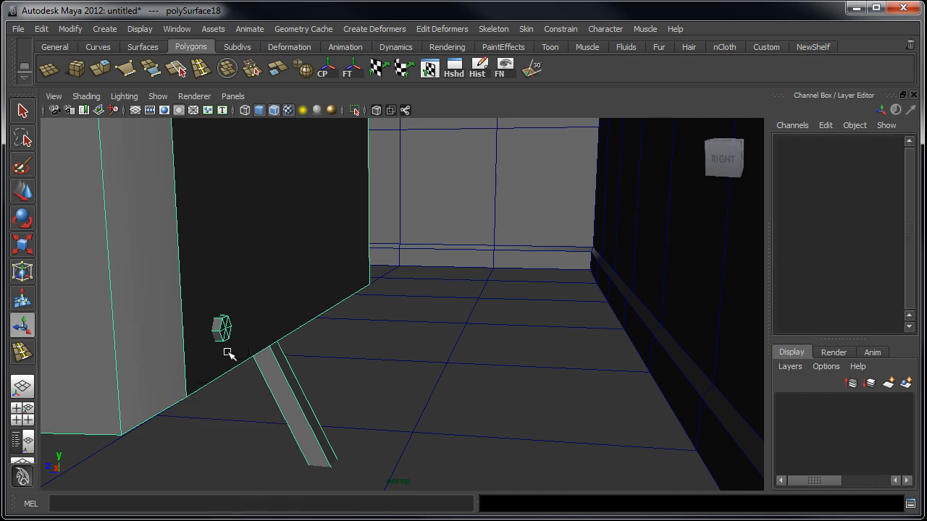
left_click(311, 311)
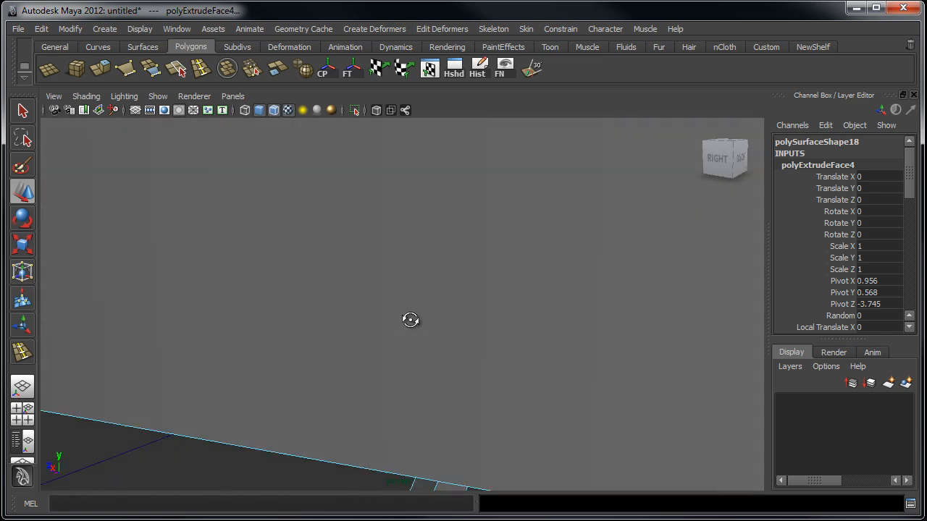
left_click_drag(411, 320, 341, 367)
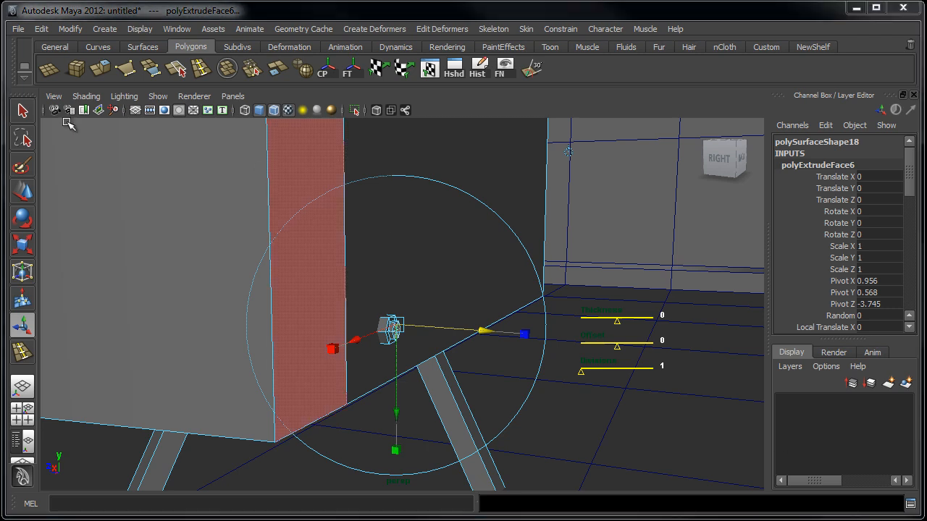
Start an EP curve, curve1, with its first point on the TV's connector plug.
left_click(98, 46)
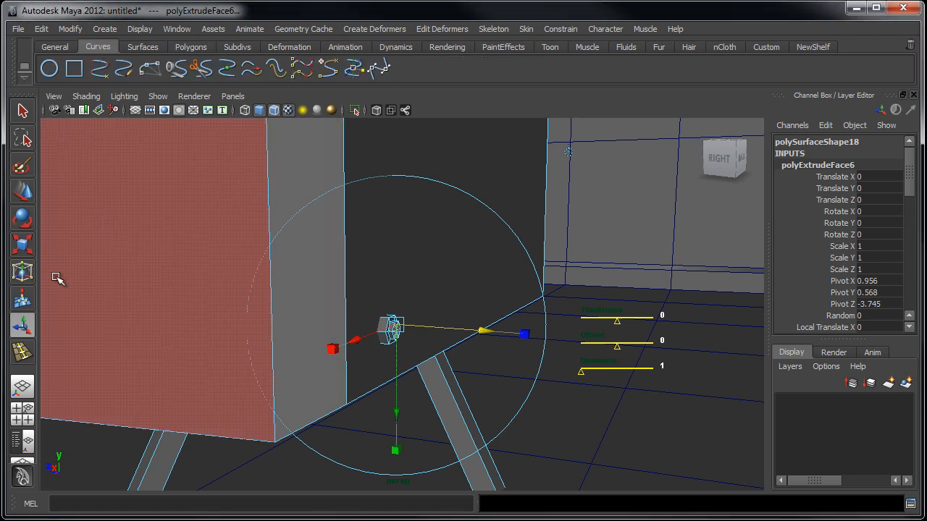
mouse_move(107, 70)
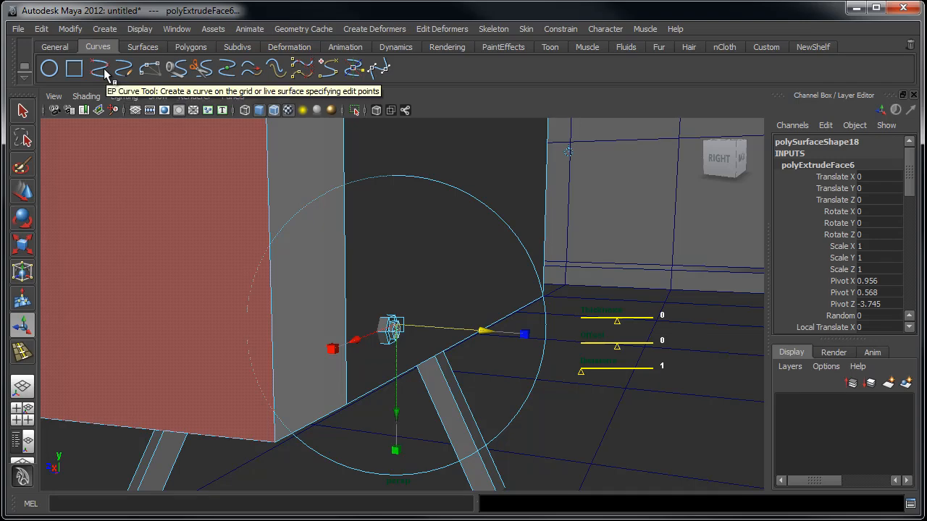
left_click(359, 353)
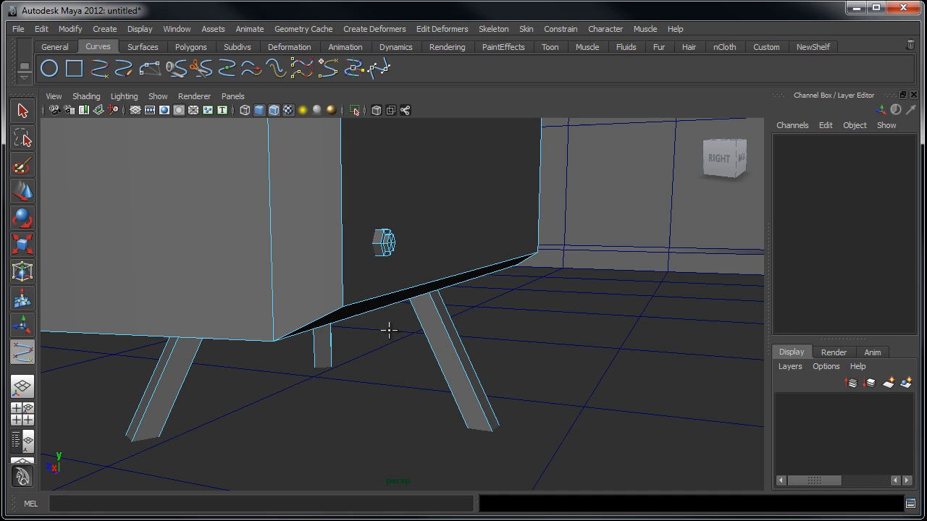
left_click_drag(391, 330, 637, 437)
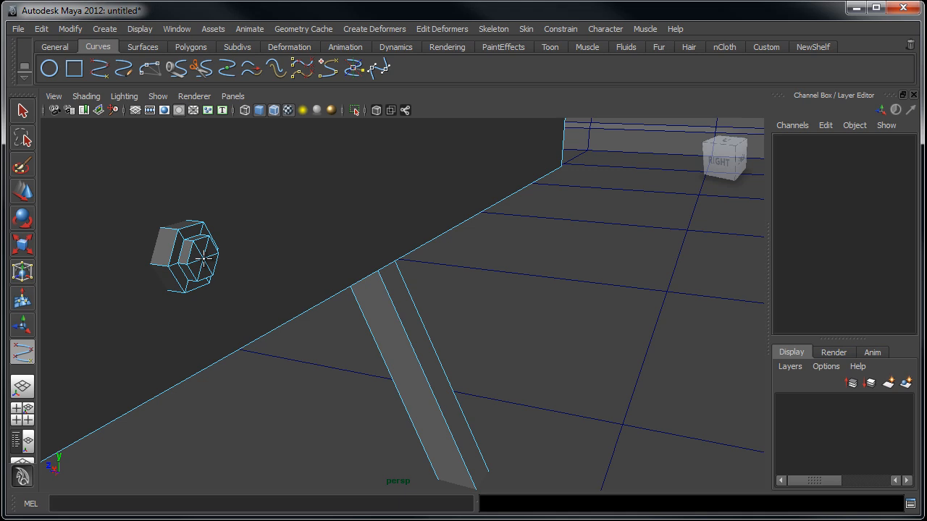
left_click(188, 258)
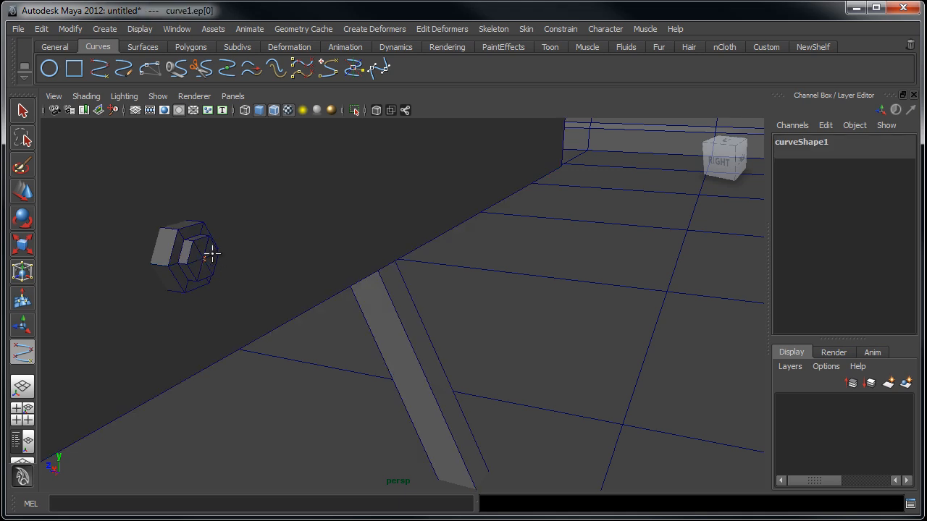
left_click_drag(210, 258, 384, 274)
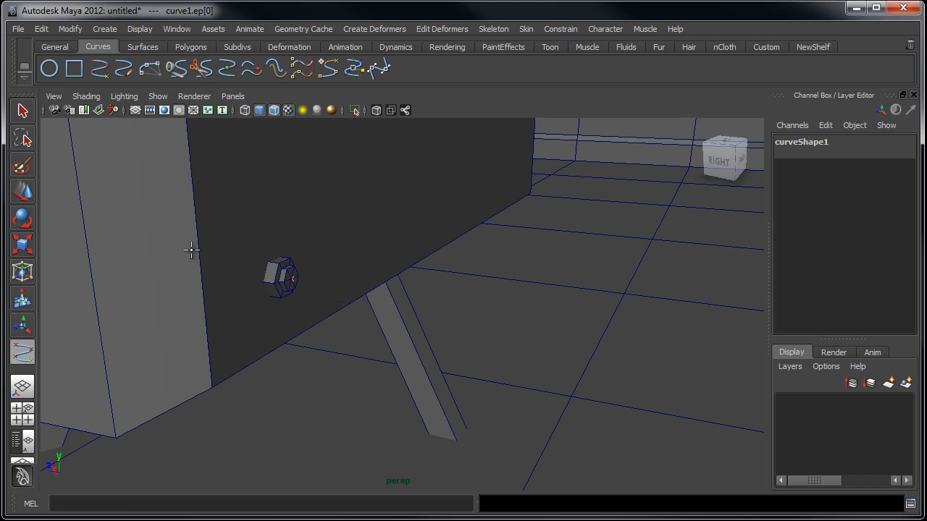
mouse_move(461, 284)
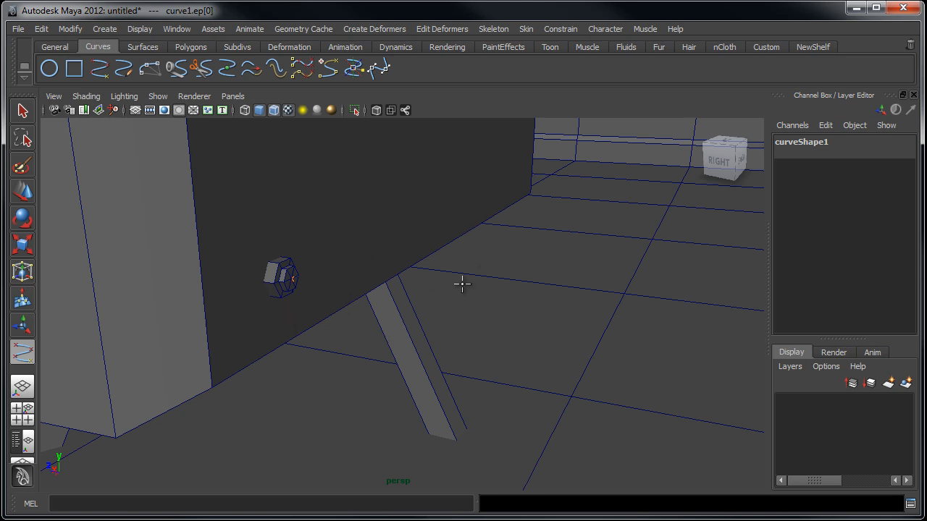
mouse_move(347, 287)
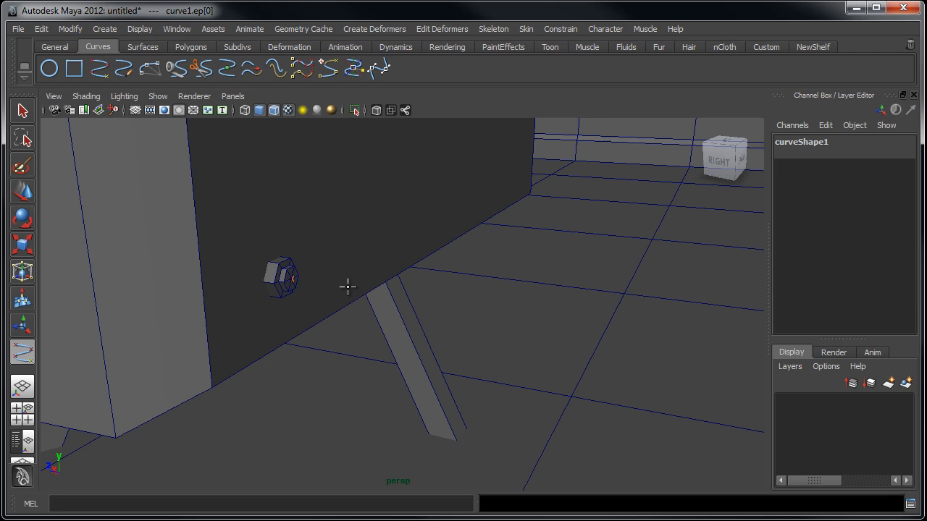
mouse_move(428, 354)
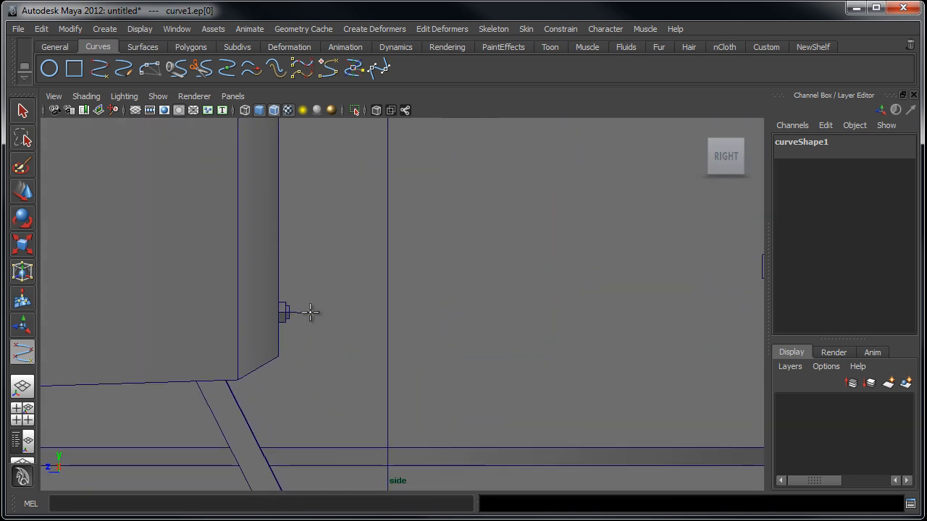
Add curve points drooping from the connector down onto the floor, checked side-on.
left_click(336, 321)
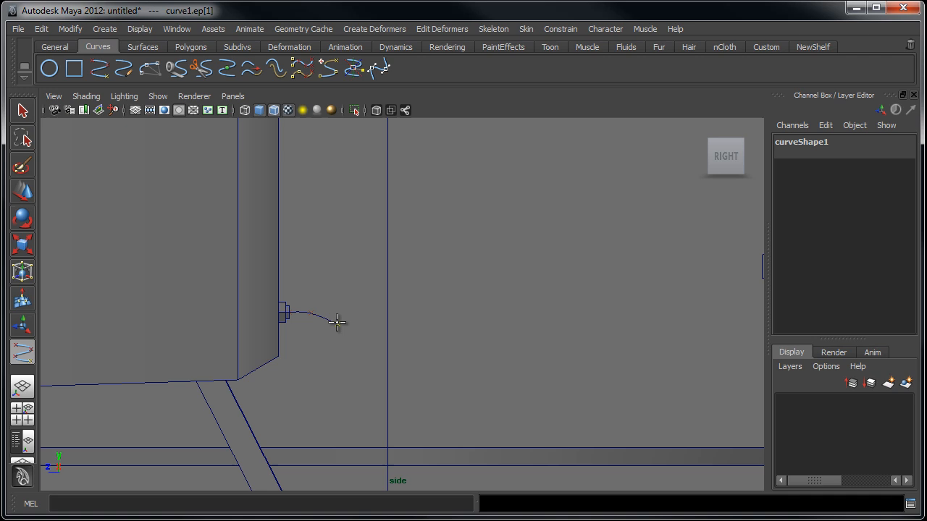
left_click(350, 408)
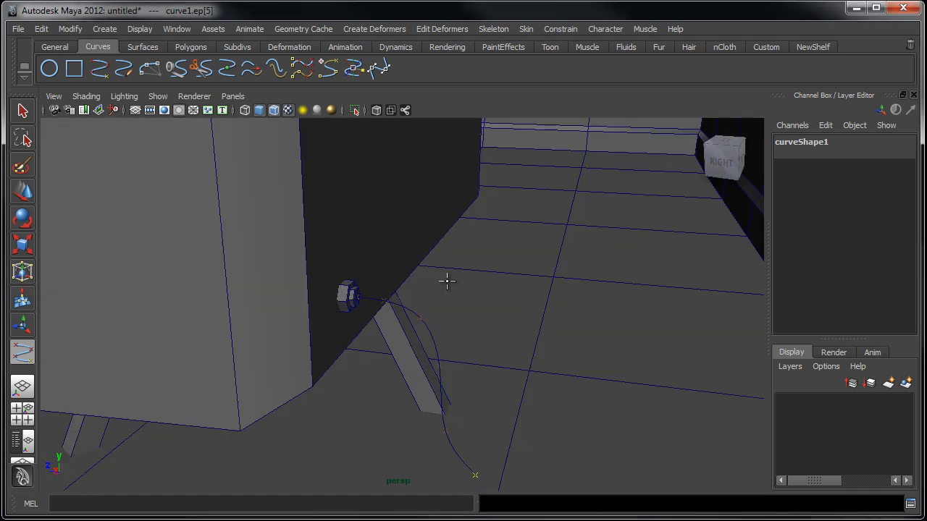
left_click_drag(446, 281, 524, 342)
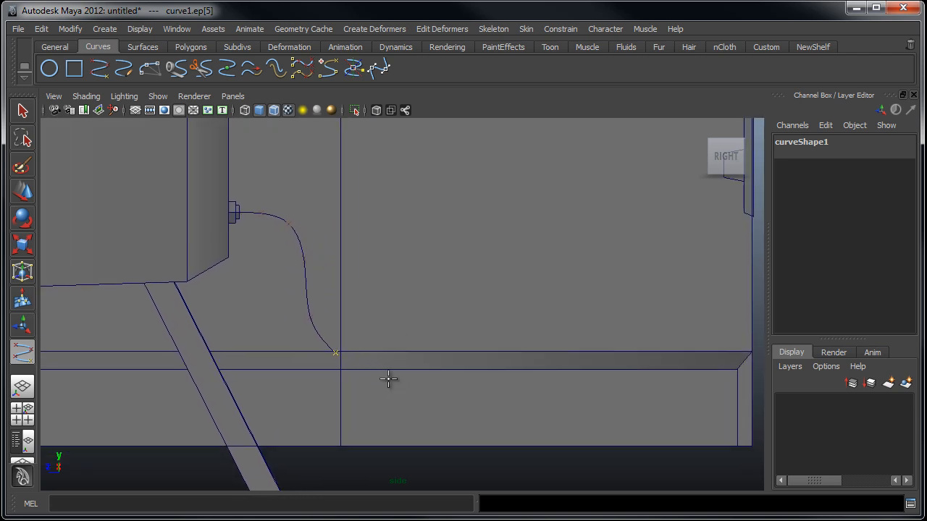
left_click_drag(336, 353, 351, 403)
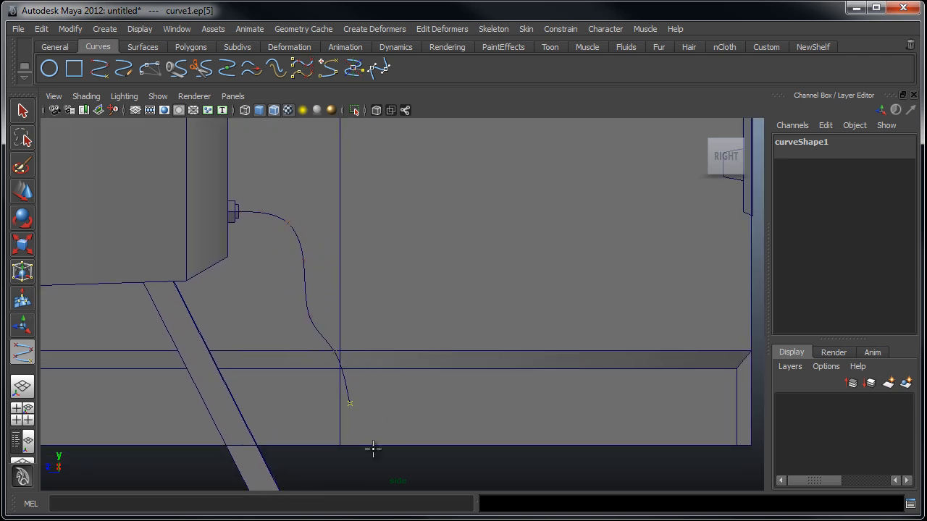
left_click(374, 434)
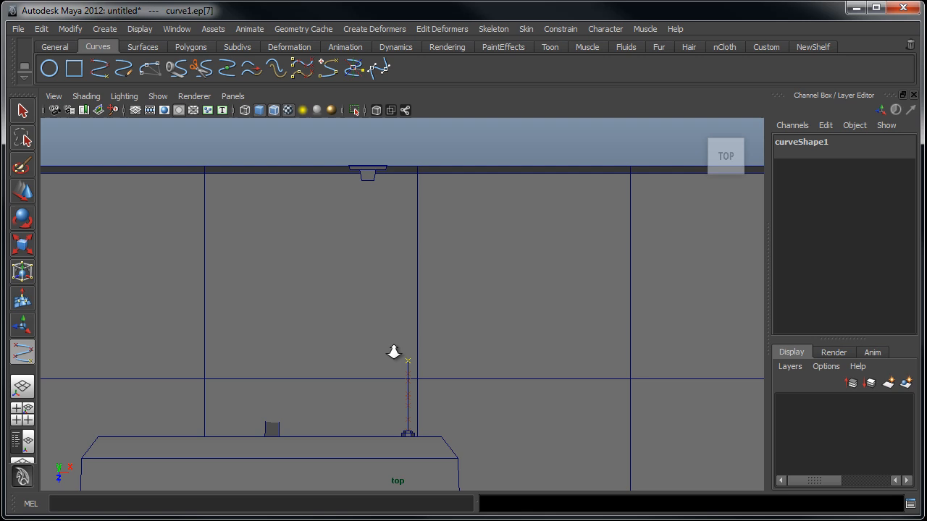
Place further curve points laying out a looping cable path across the floor toward the outlet.
left_click(362, 336)
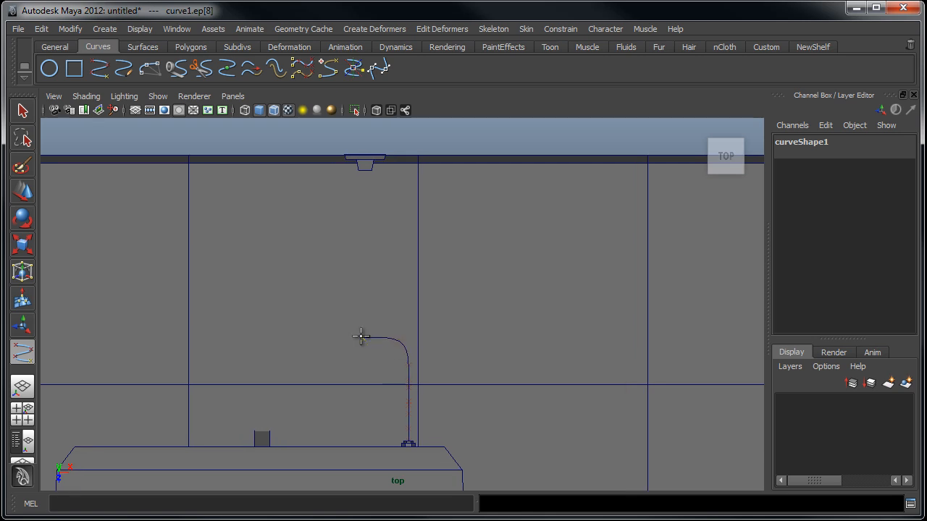
left_click(354, 287)
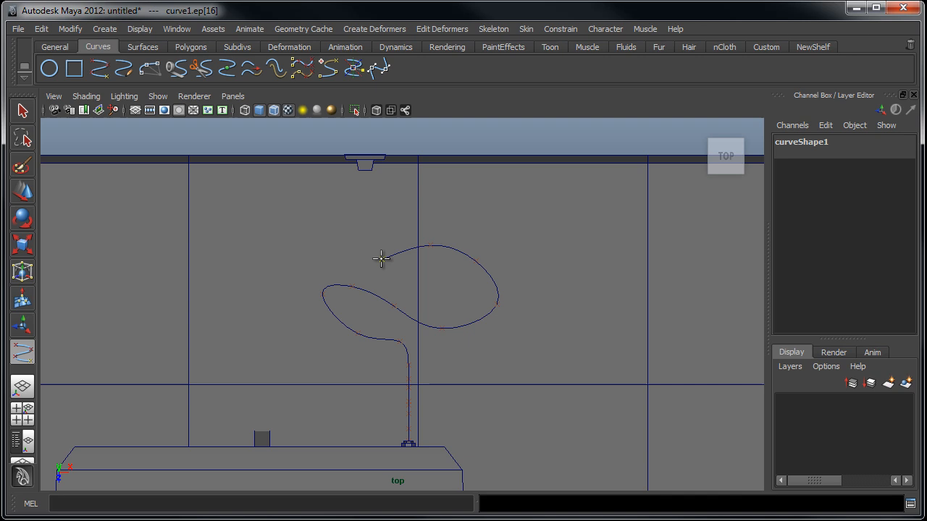
left_click_drag(380, 259, 414, 295)
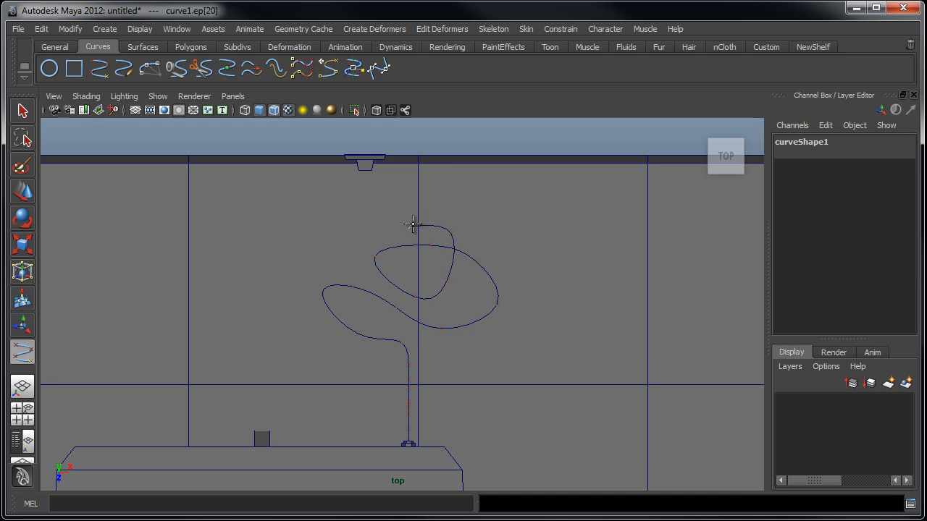
left_click(365, 201)
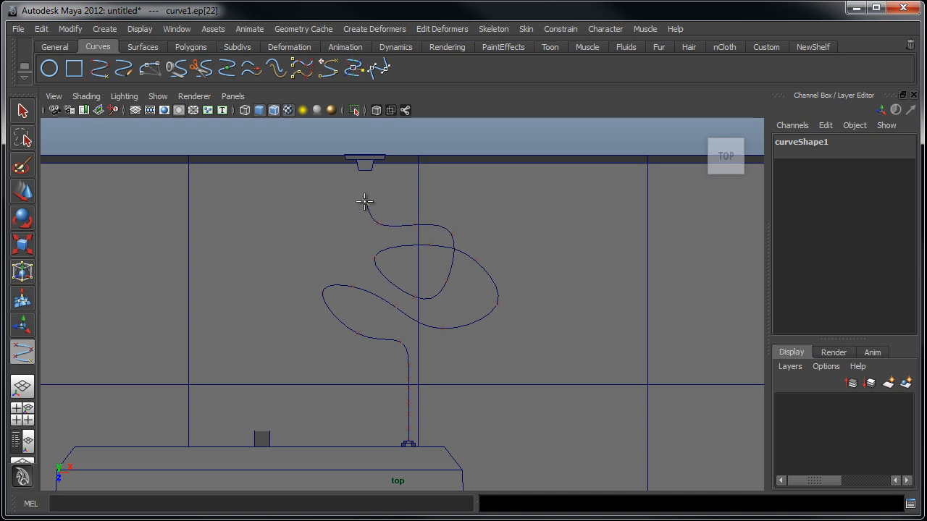
left_click(365, 168)
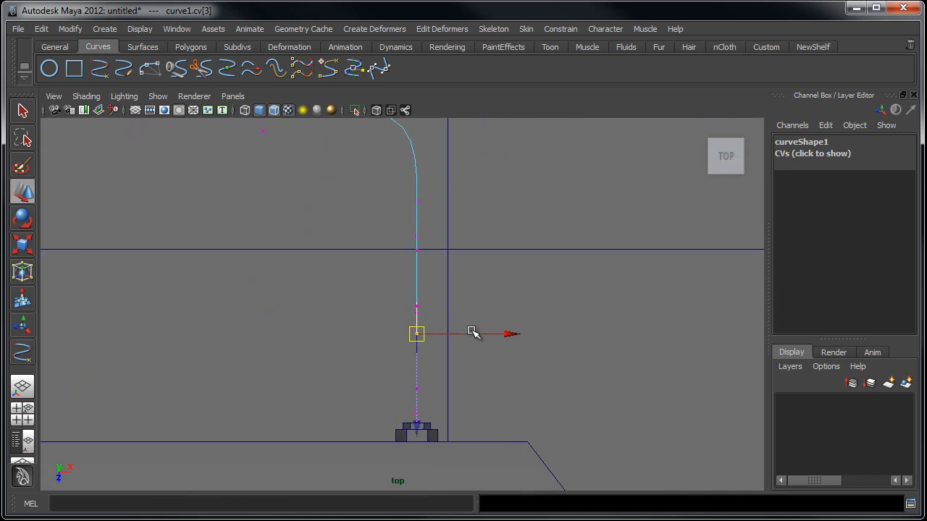
Move control vertices in the top view to straighten the drop and widen the floor loop.
left_click_drag(417, 333, 417, 313)
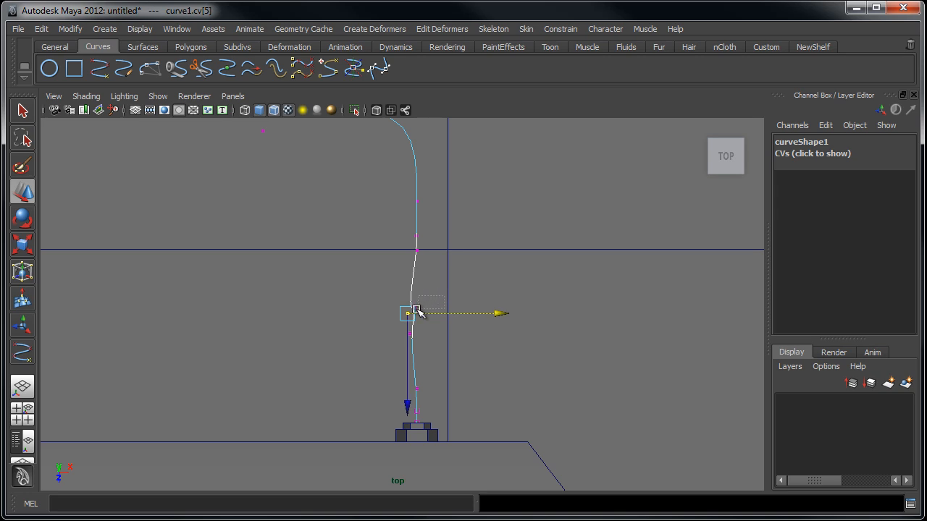
left_click_drag(417, 313, 417, 306)
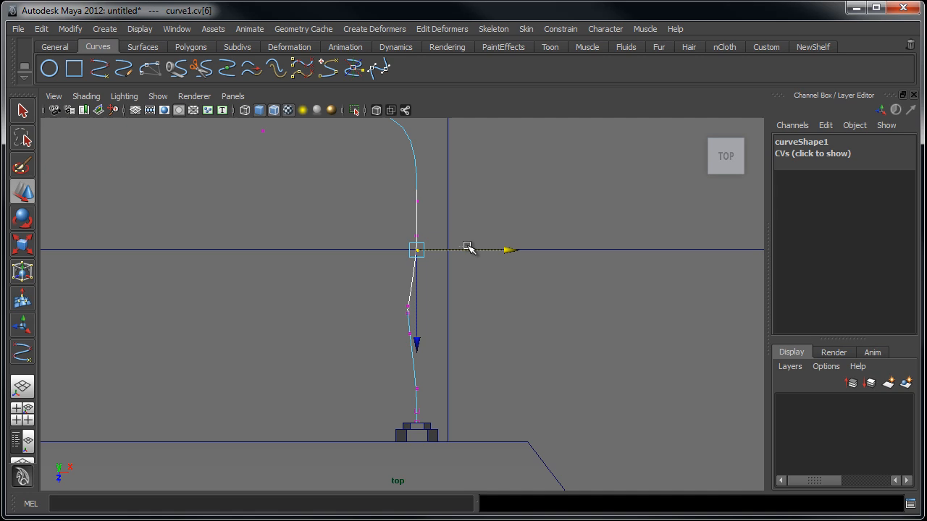
left_click_drag(417, 249, 427, 249)
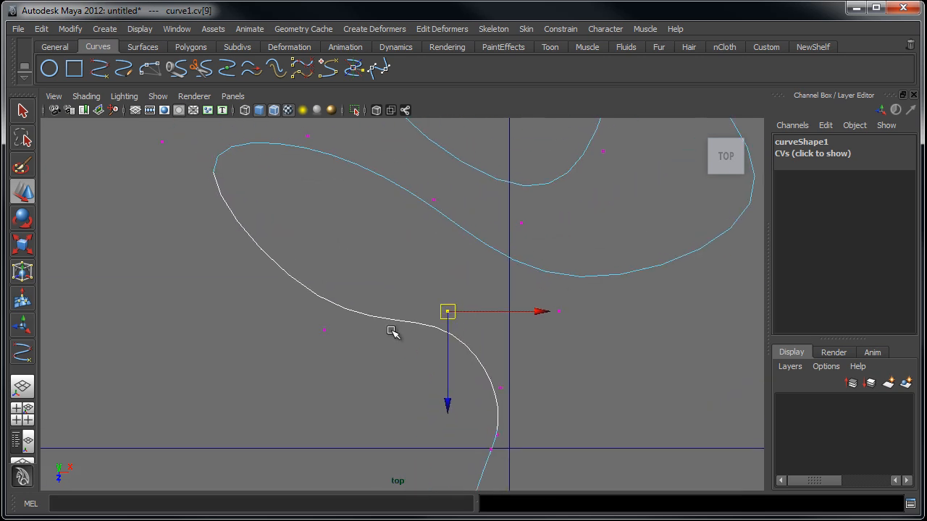
left_click_drag(447, 311, 289, 394)
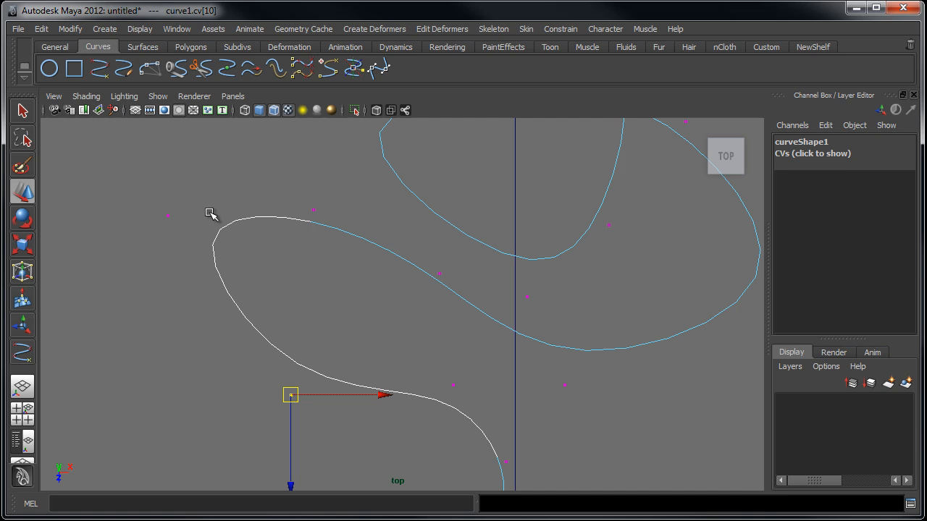
left_click_drag(289, 393, 214, 249)
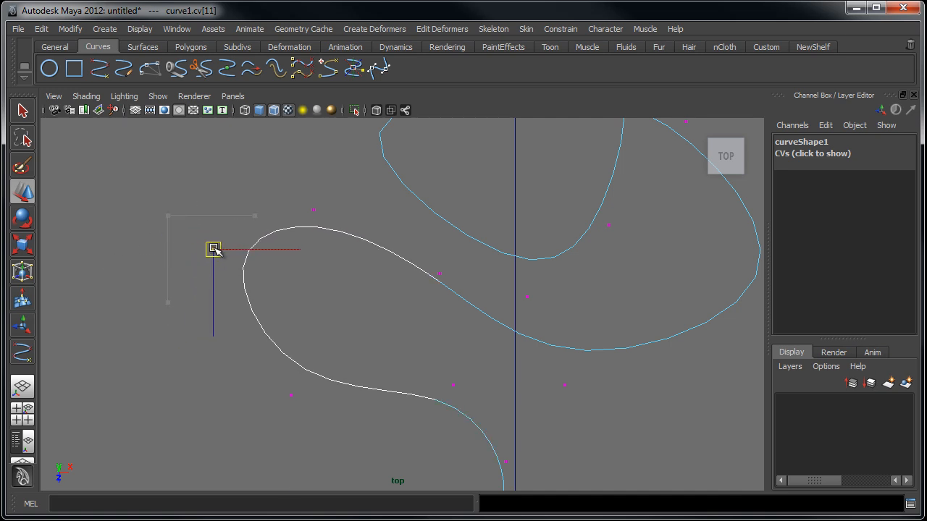
left_click_drag(215, 249, 320, 187)
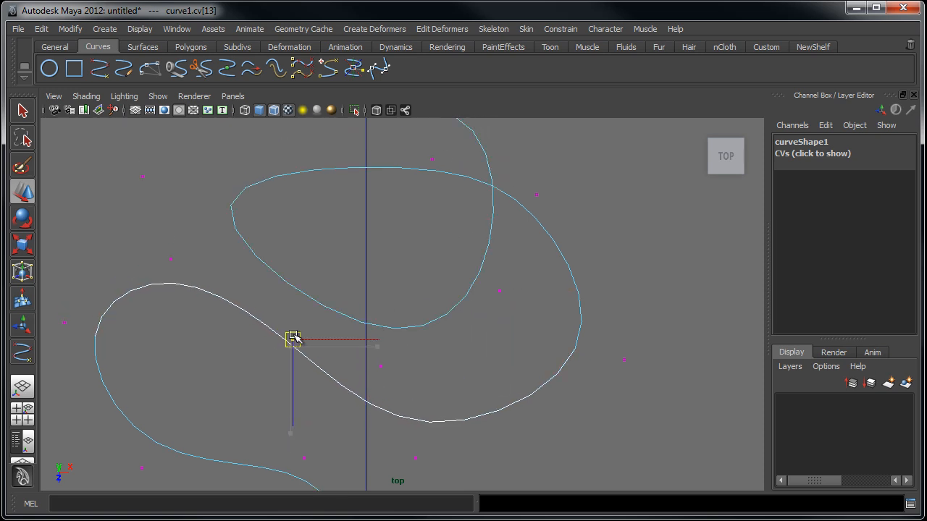
left_click_drag(293, 339, 206, 246)
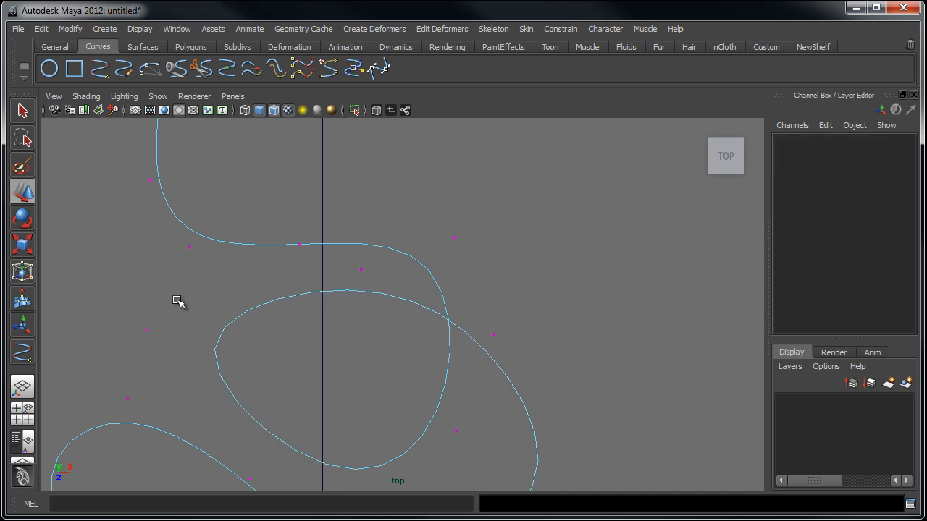
Shape the drop near the TV, then lift points so the path rises up the wall to the outlet.
left_click(148, 330)
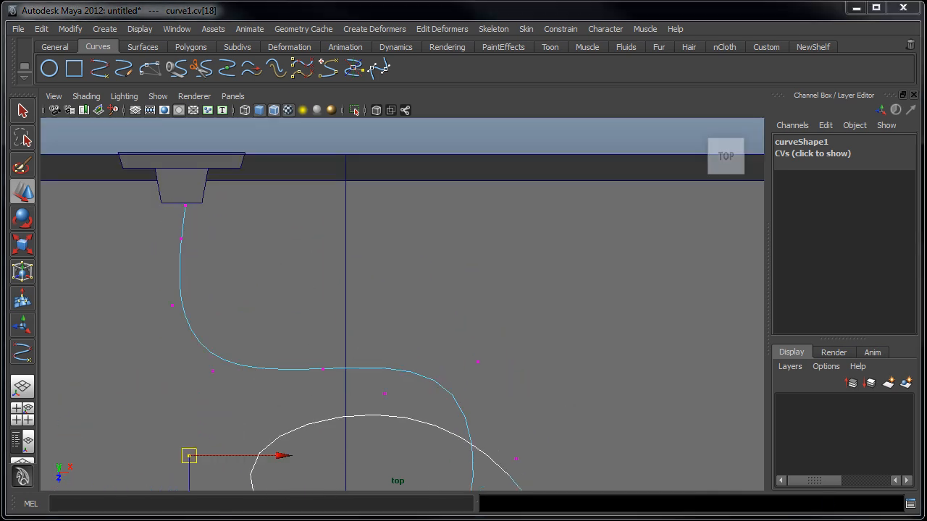
left_click_drag(189, 456, 172, 304)
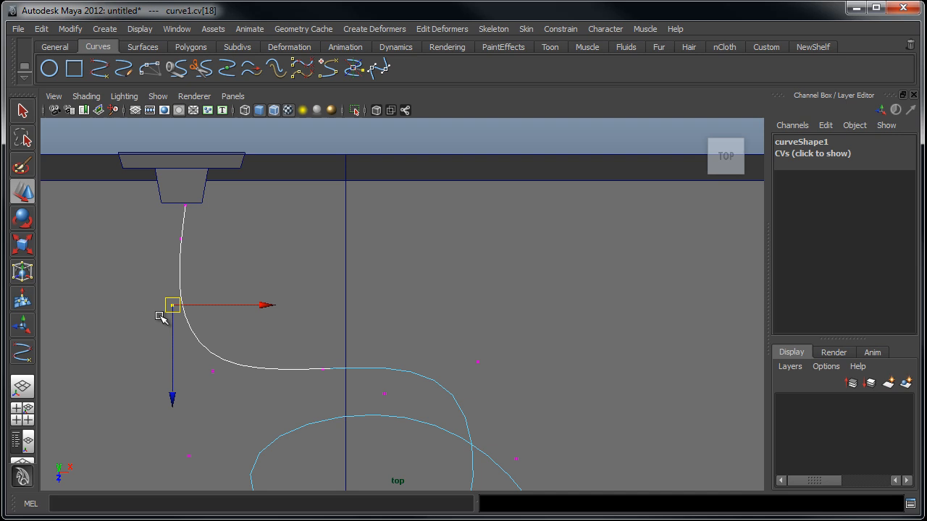
key("space")
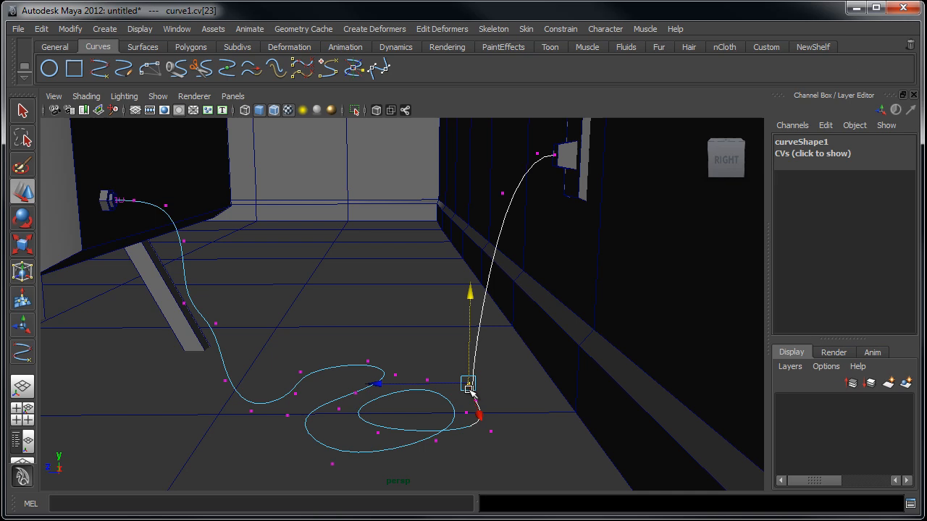
left_click_drag(469, 388, 469, 297)
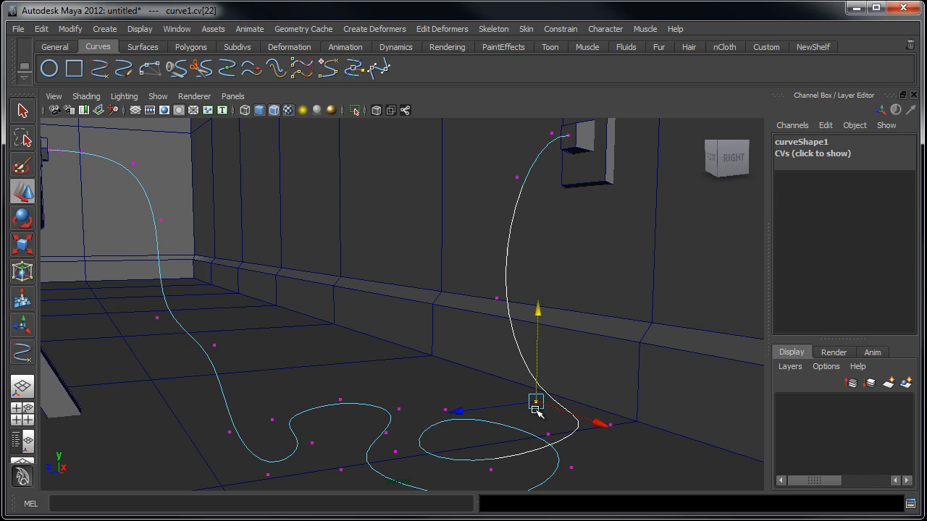
left_click_drag(538, 406, 490, 471)
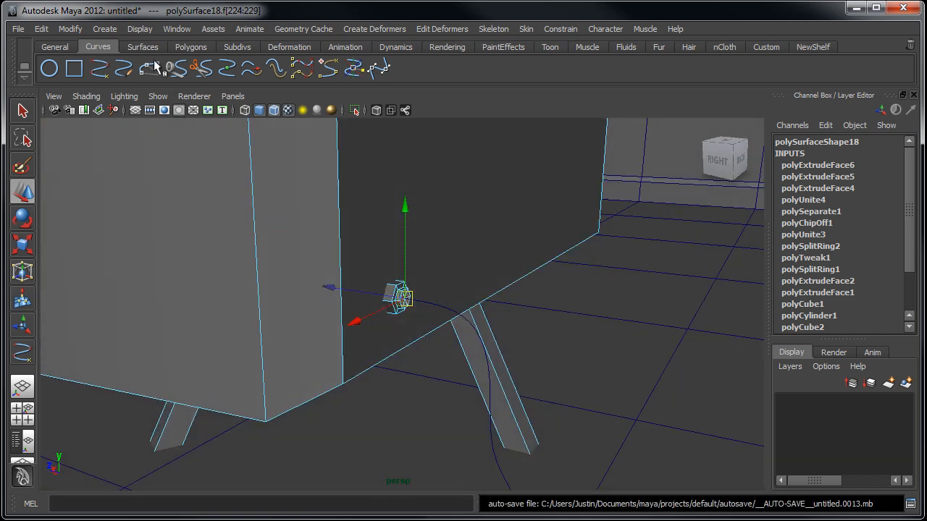
Extrude the plug's end faces along the curve into a cable with 45 divisions.
left_click(191, 46)
type("45")
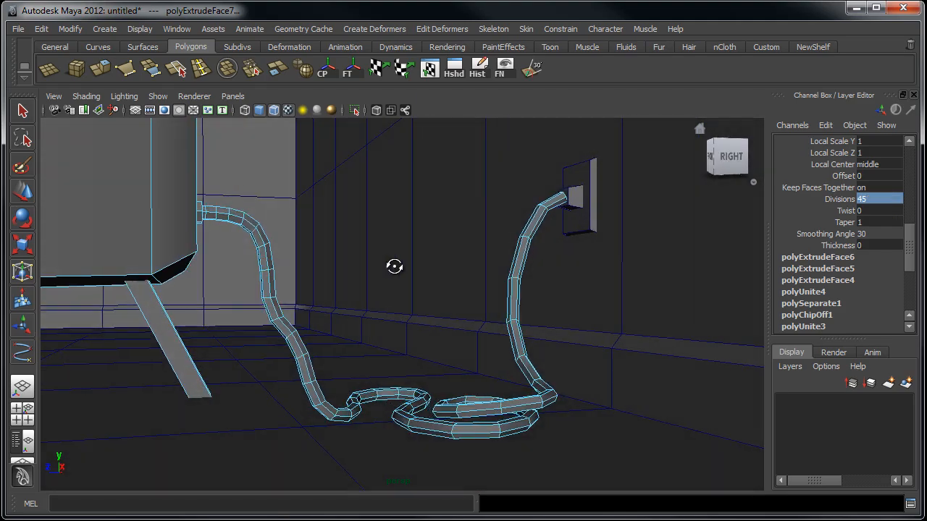
left_click_drag(394, 266, 371, 325)
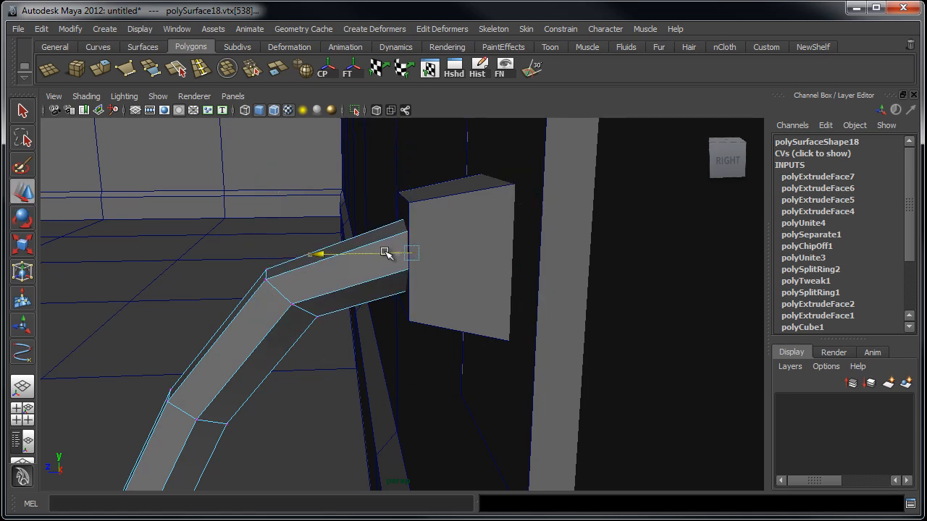
Move the cable's end vertices into the wall outlet box.
left_click_drag(384, 254, 379, 341)
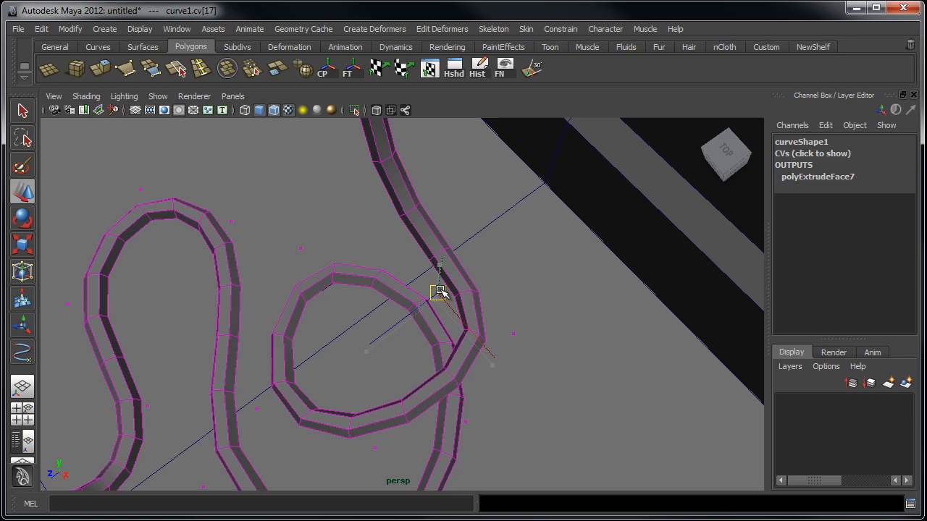
Move path curve points to separate and reshape the cable's floor coils.
left_click_drag(440, 289, 431, 354)
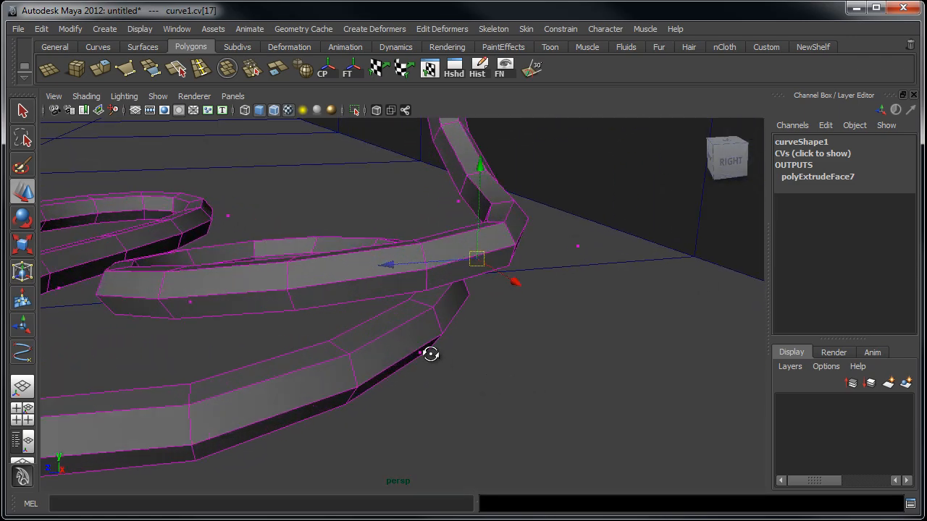
left_click_drag(432, 353, 354, 316)
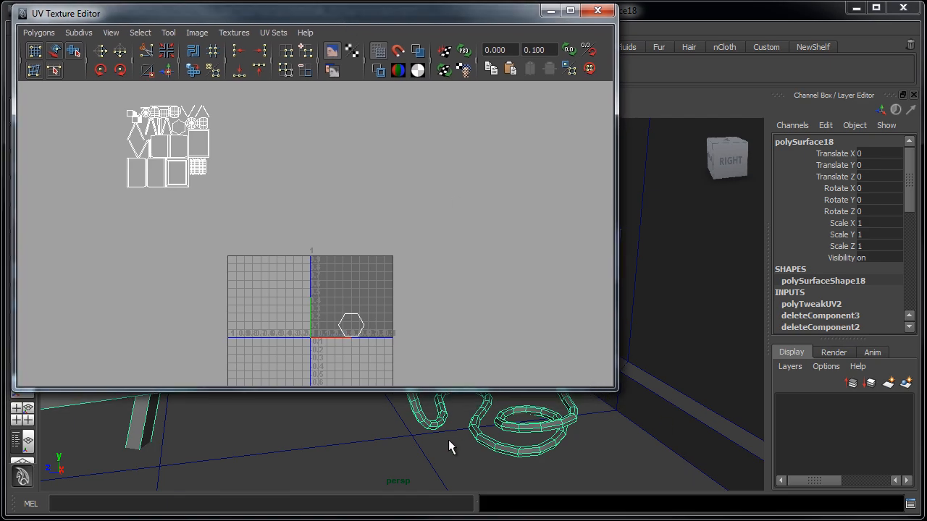
Close the UV editor and bring the cable's plug end into view in component mode.
left_click(597, 8)
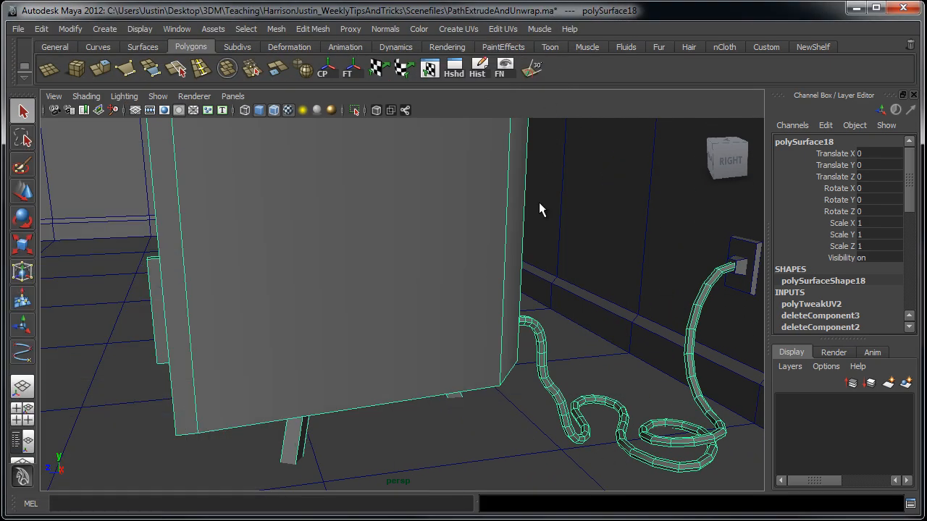
left_click_drag(538, 210, 311, 234)
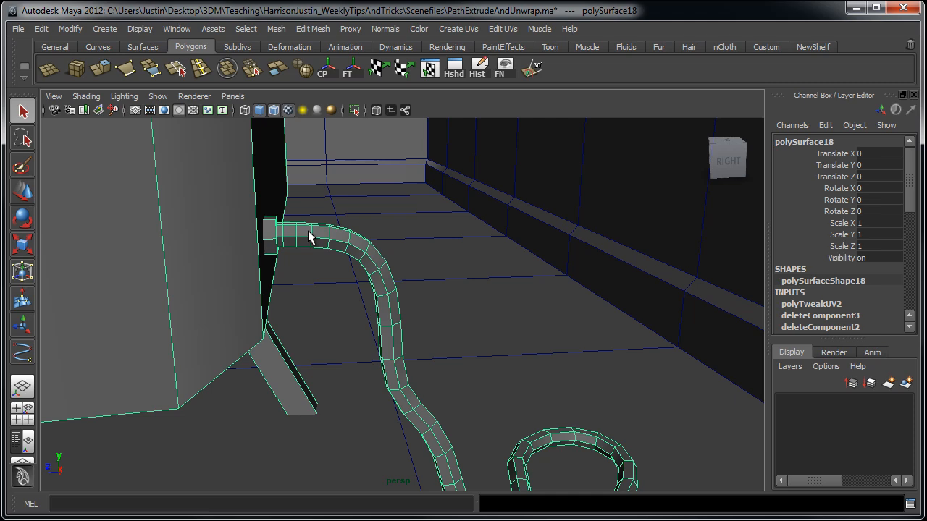
mouse_move(365, 191)
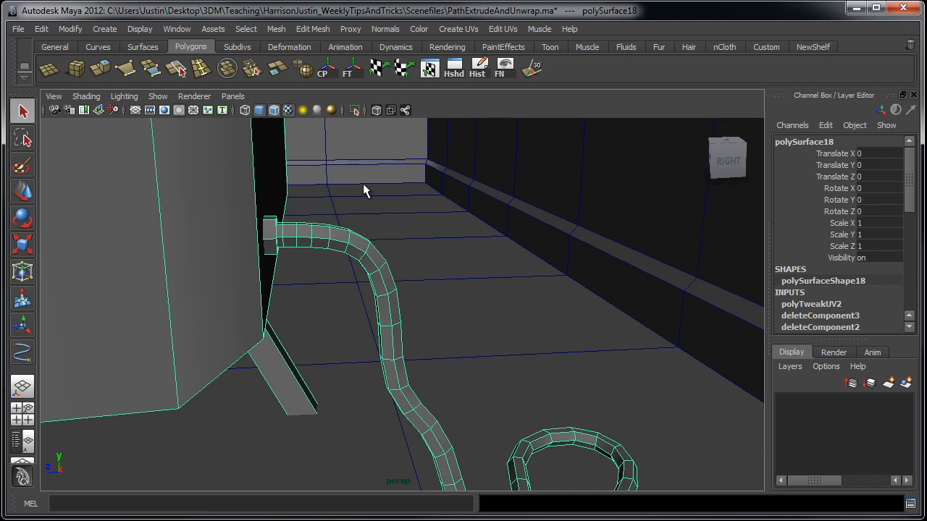
mouse_move(445, 371)
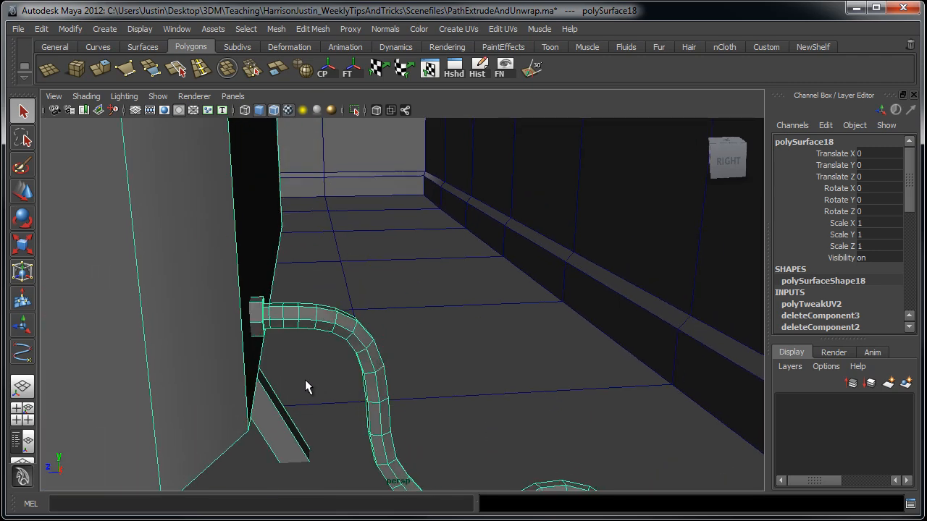
left_click_drag(304, 383, 456, 463)
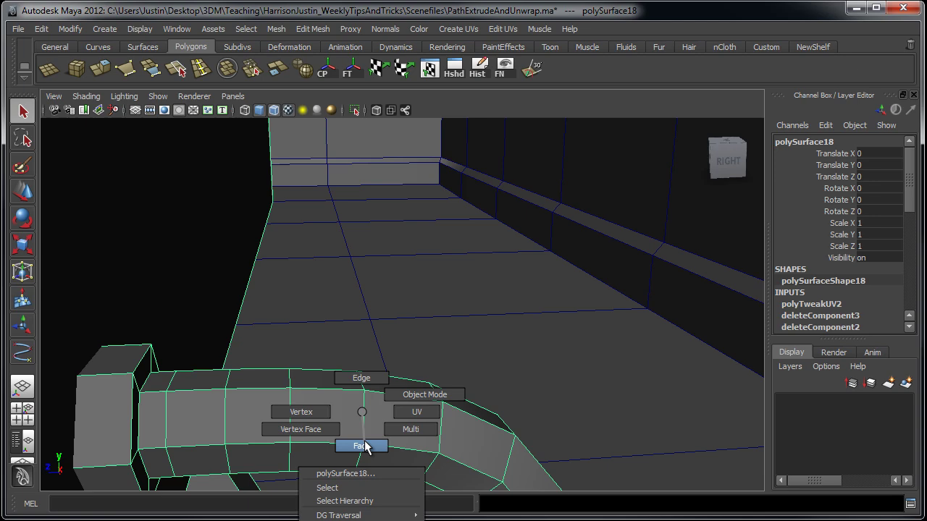
left_click(362, 446)
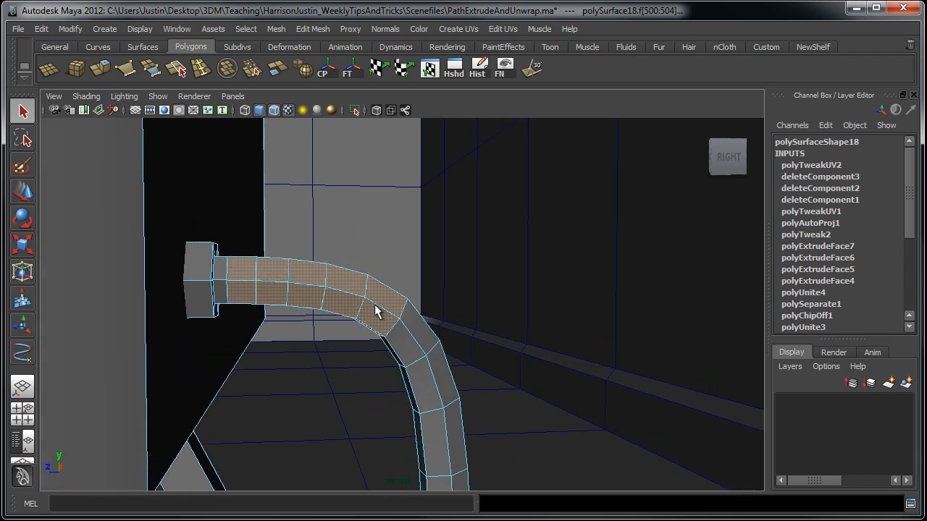
left_click_drag(376, 311, 335, 278)
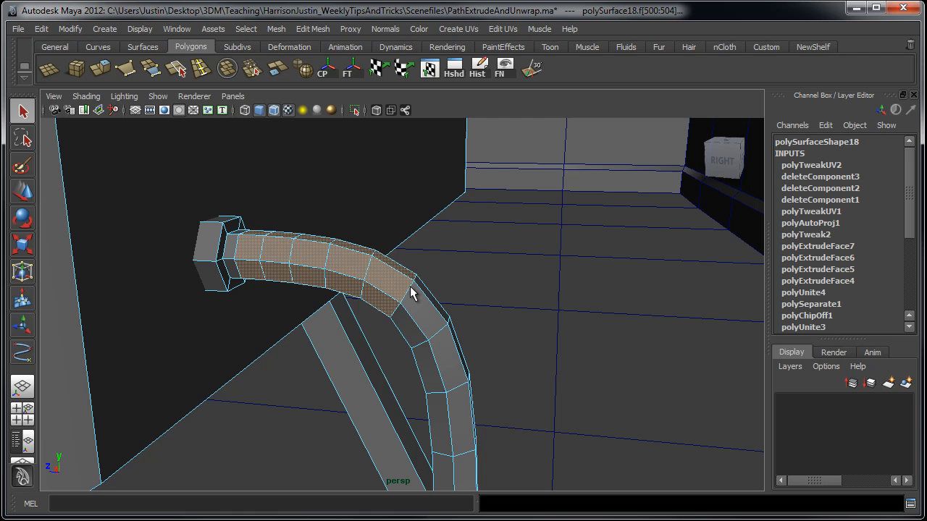
left_click_drag(413, 293, 414, 194)
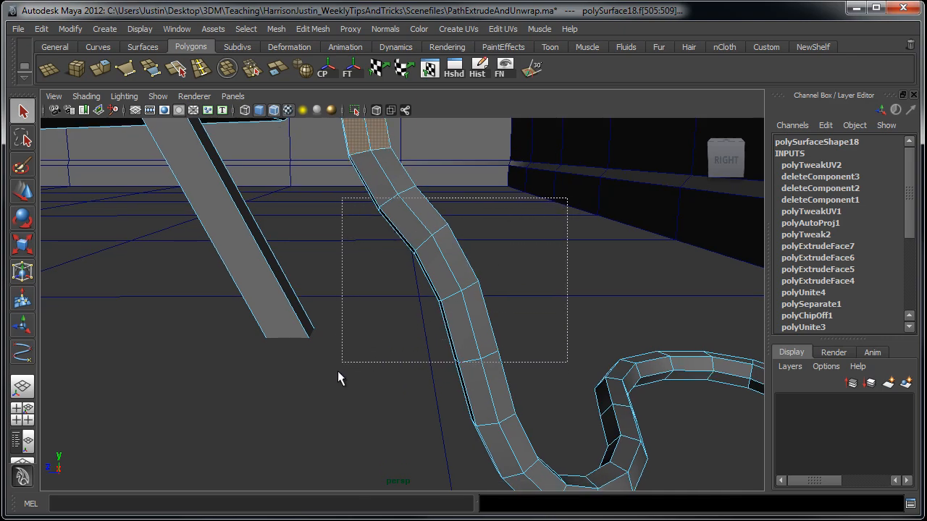
Select edges along the cable's length from the TV end toward the wall outlet.
left_click_drag(341, 376, 425, 259)
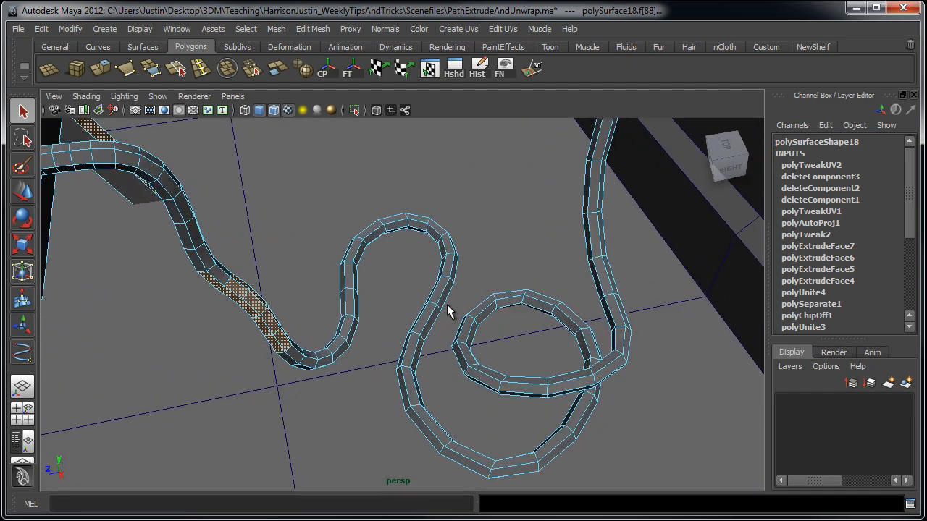
left_click_drag(446, 312, 457, 272)
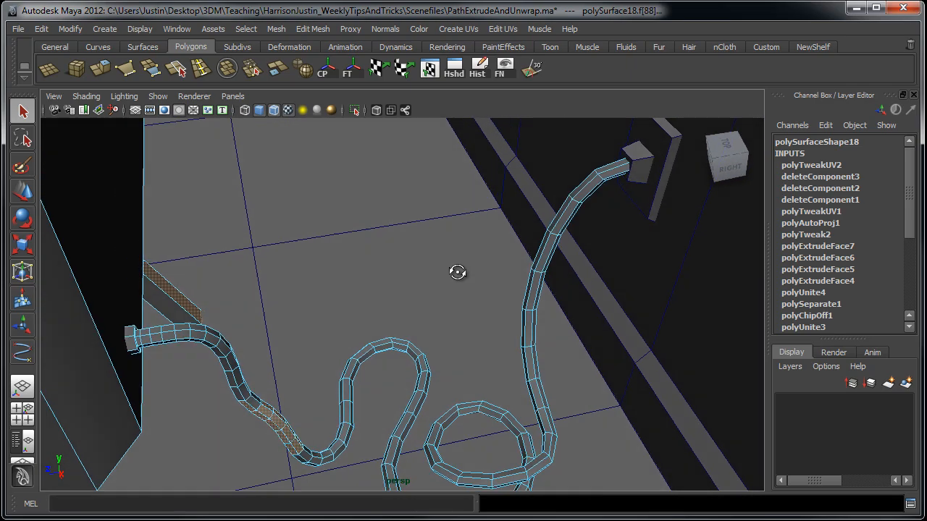
left_click_drag(457, 273, 443, 289)
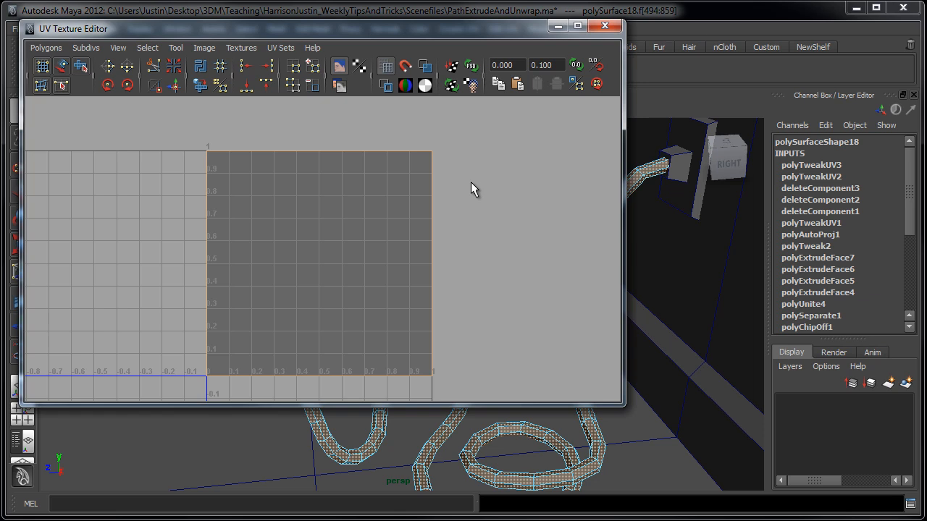
mouse_move(240, 192)
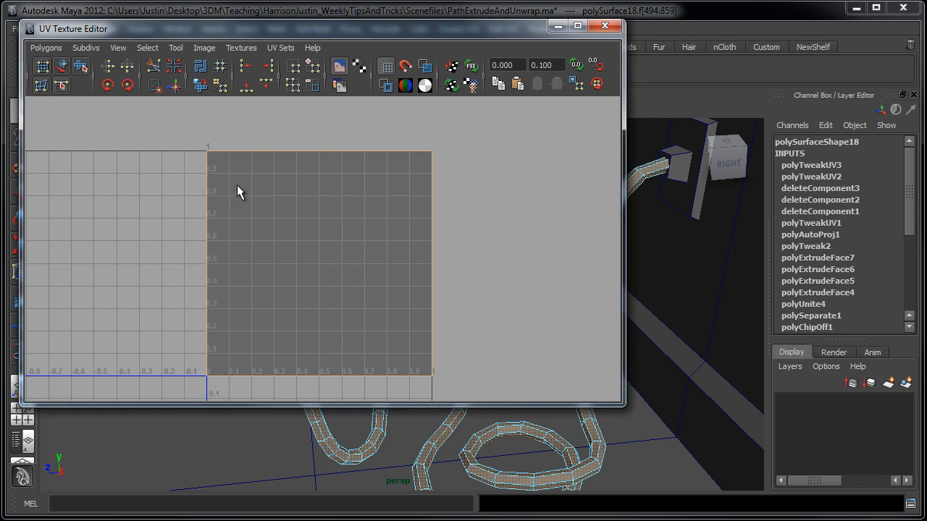
mouse_move(434, 176)
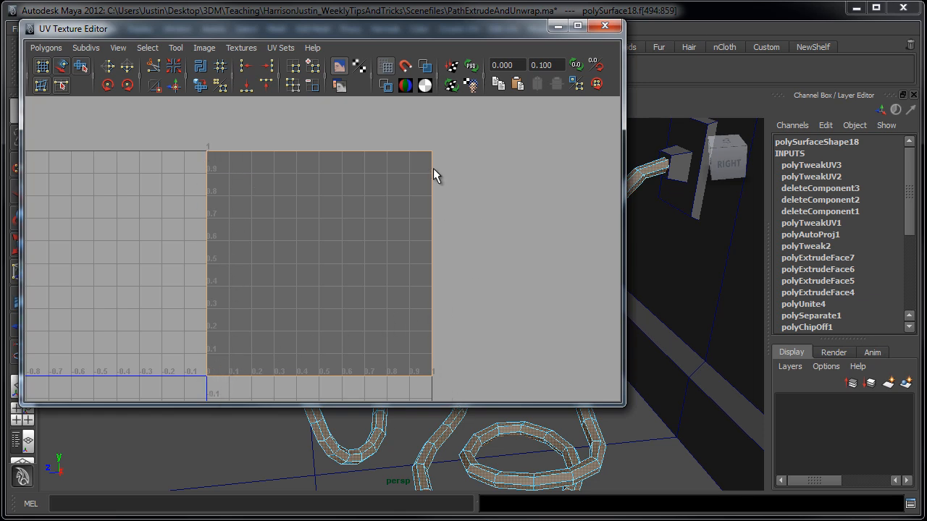
mouse_move(495, 52)
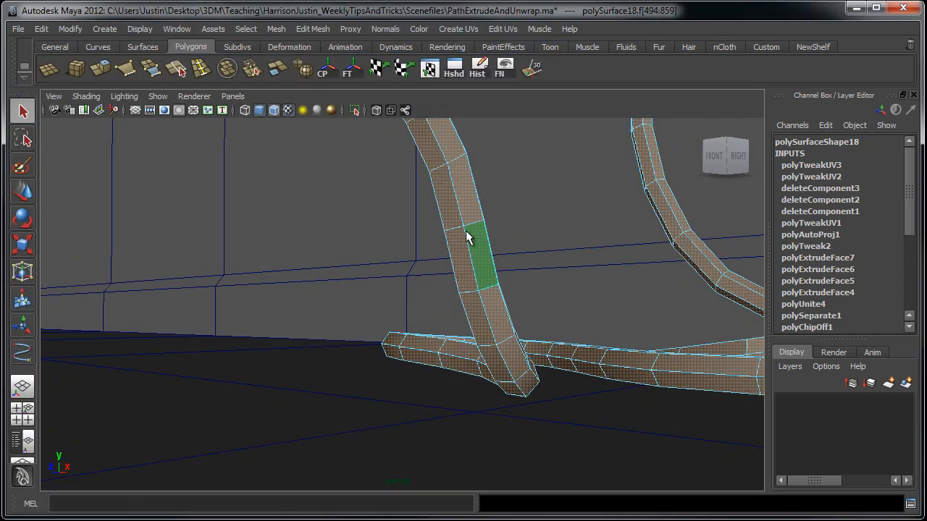
Extend the edge selection down the cable and bring up its UV layout in the UV Texture Editor.
left_click_drag(467, 234, 421, 282)
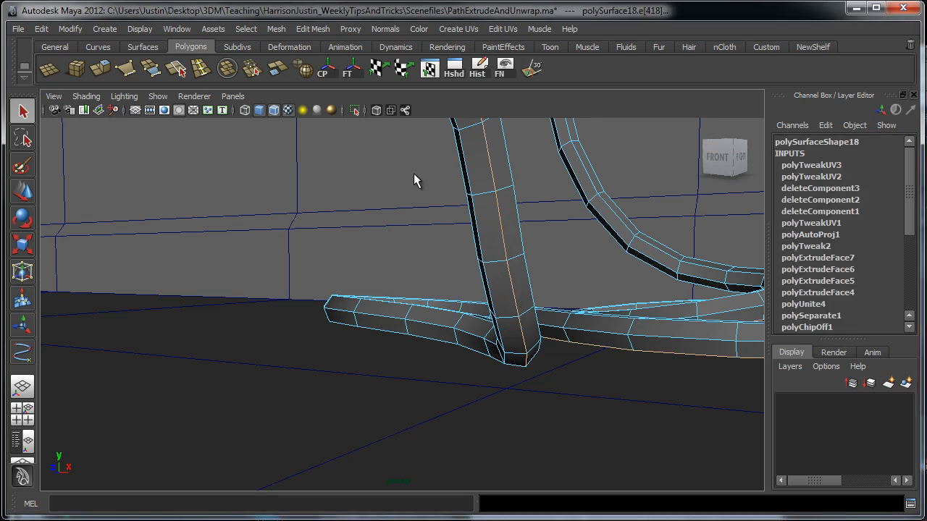
left_click_drag(417, 180, 369, 302)
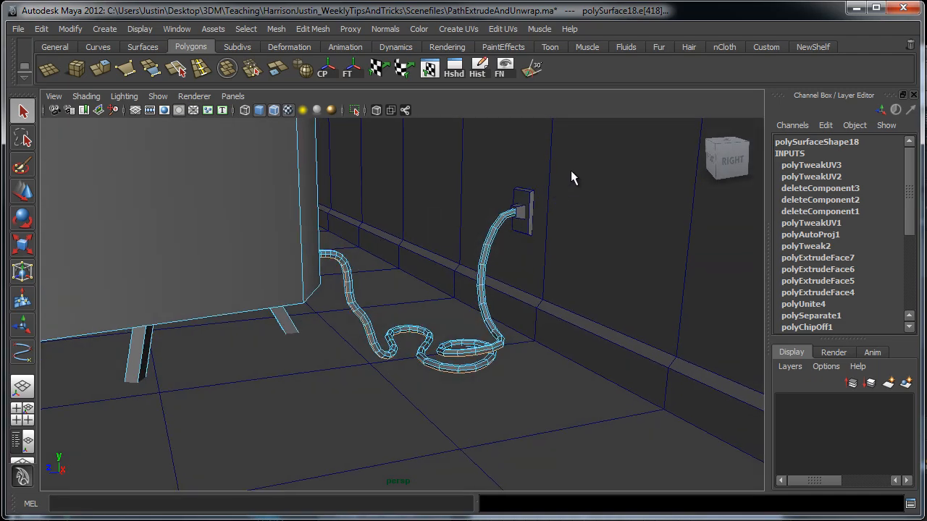
left_click(263, 359)
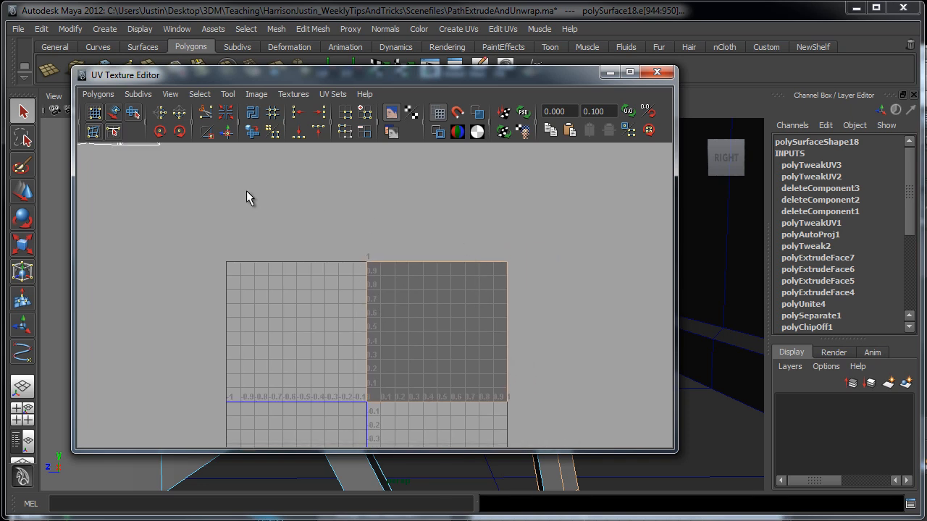
Move and Sew the seam UV edges so the cable pieces join into one long vertical strip.
left_click(225, 132)
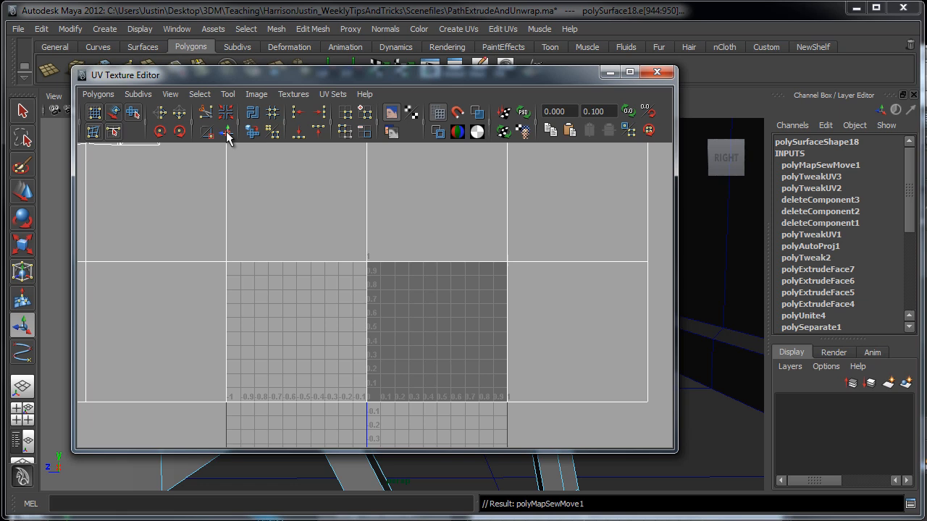
left_click(226, 130)
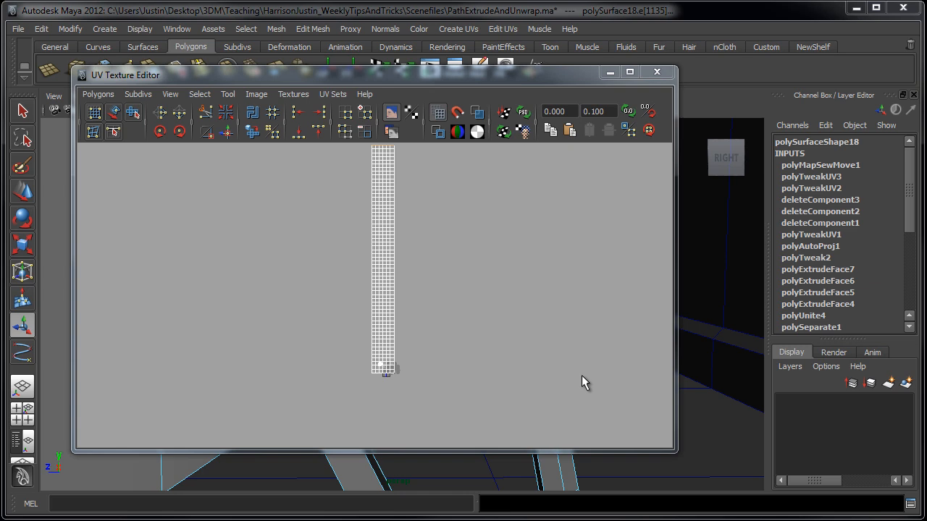
mouse_move(383, 281)
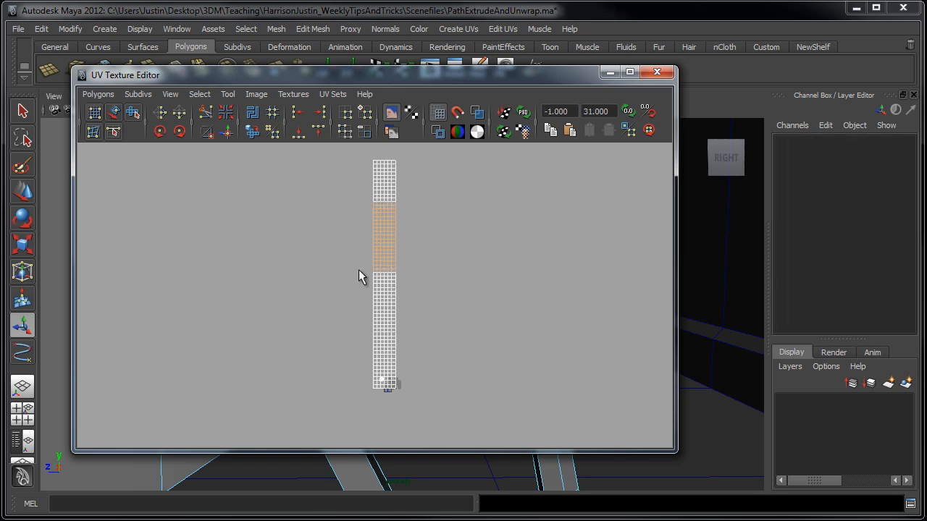
Select the full cable UV shell and normalize it to fill the 0–1 texture square.
left_click(463, 244)
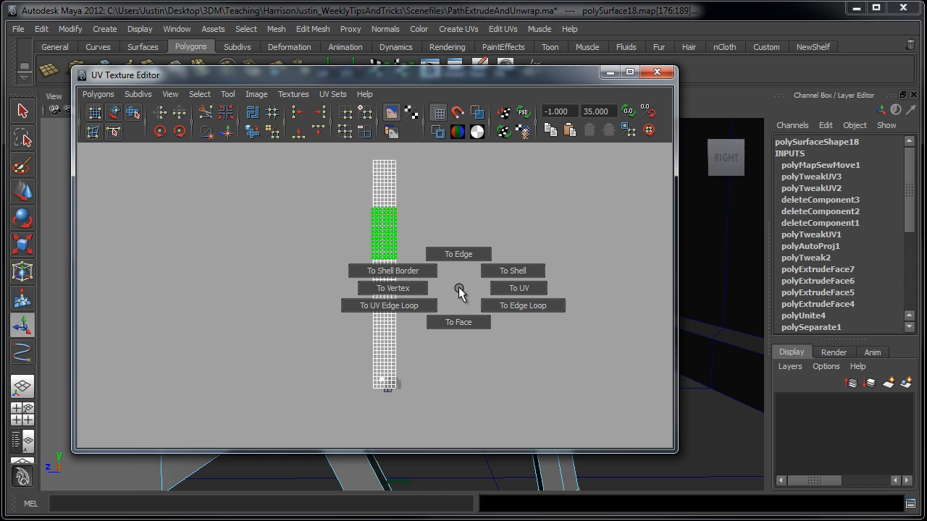
left_click(513, 270)
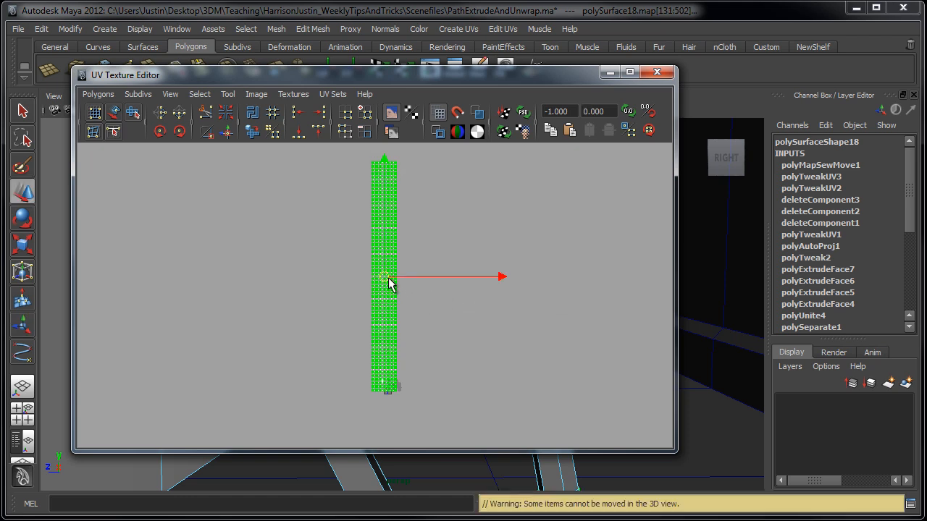
right_click(425, 250)
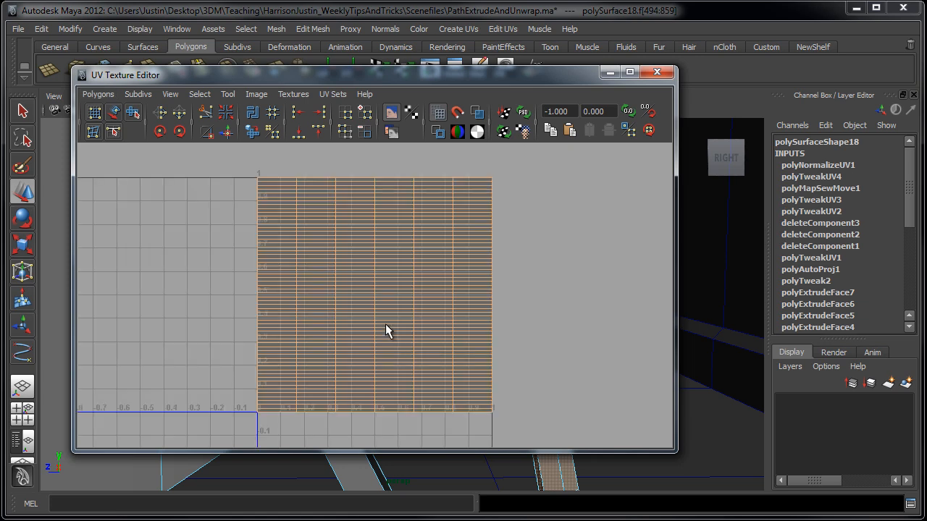
mouse_move(422, 393)
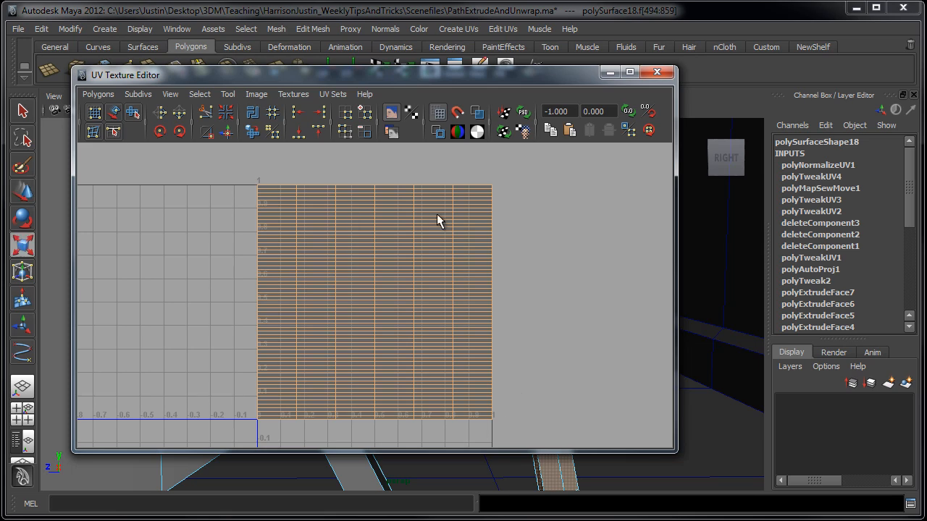
mouse_move(336, 427)
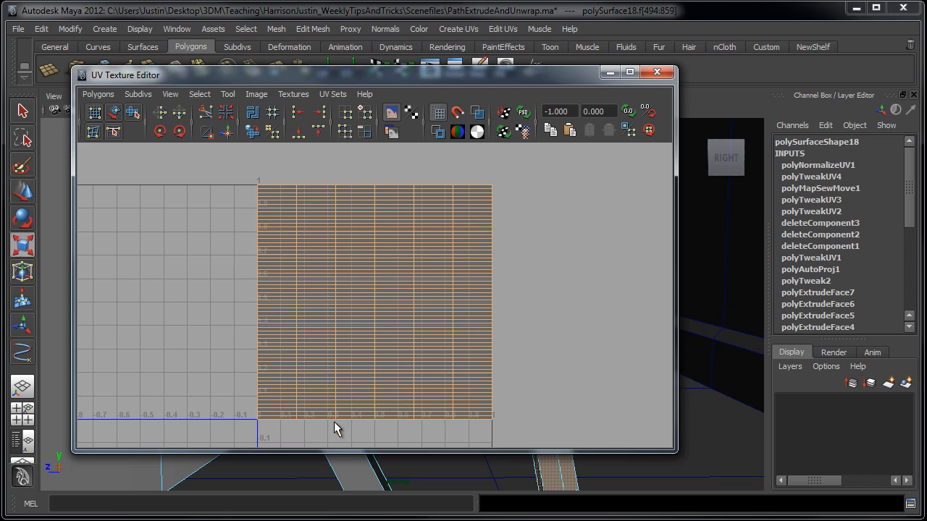
mouse_move(388, 293)
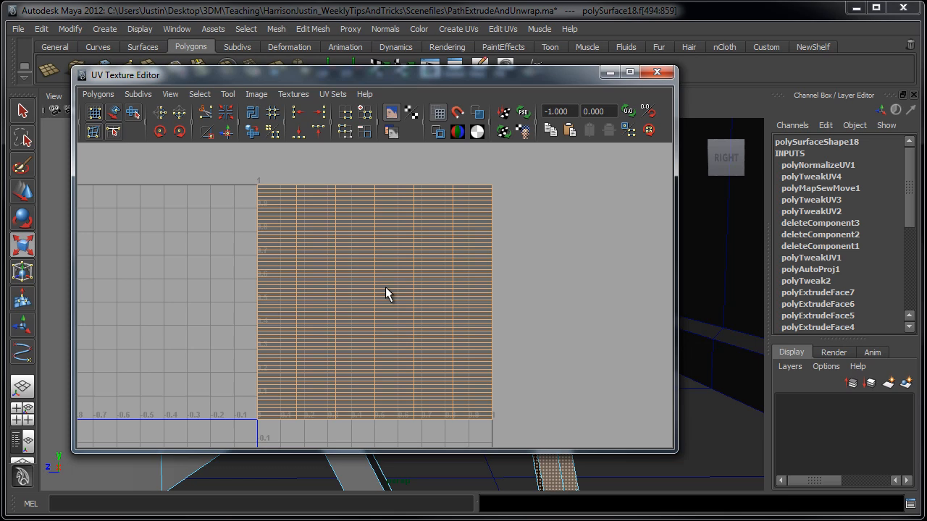
Scale all cable UVs into a narrow column at the right edge of the square and close the editor.
left_click_drag(388, 293, 210, 422)
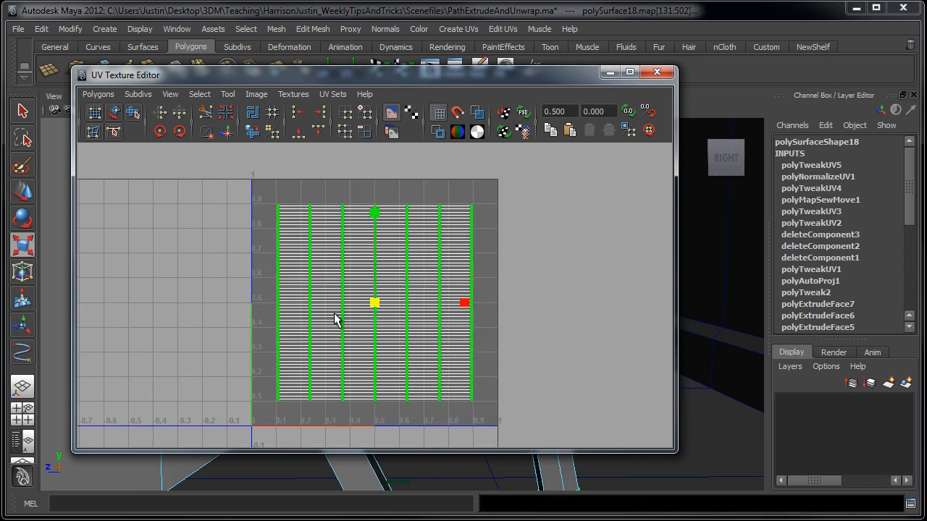
left_click_drag(463, 303, 489, 303)
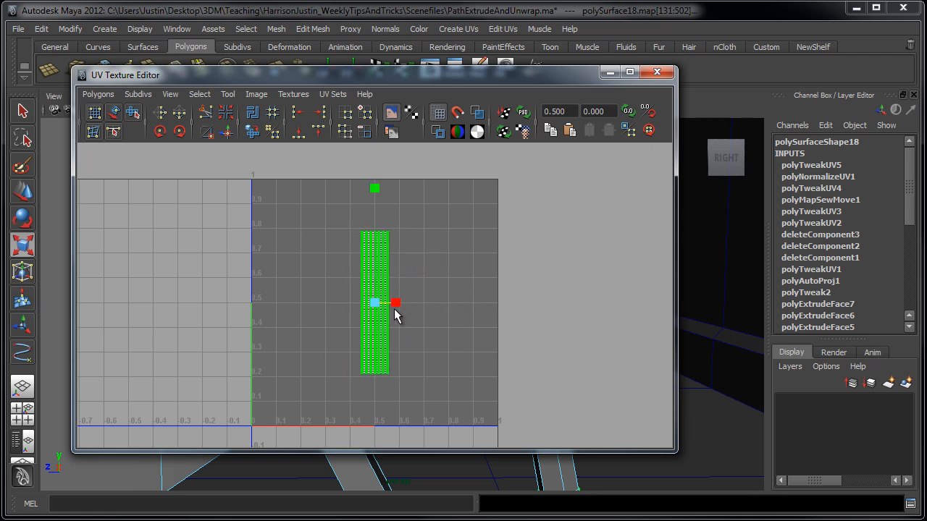
left_click_drag(373, 302, 474, 349)
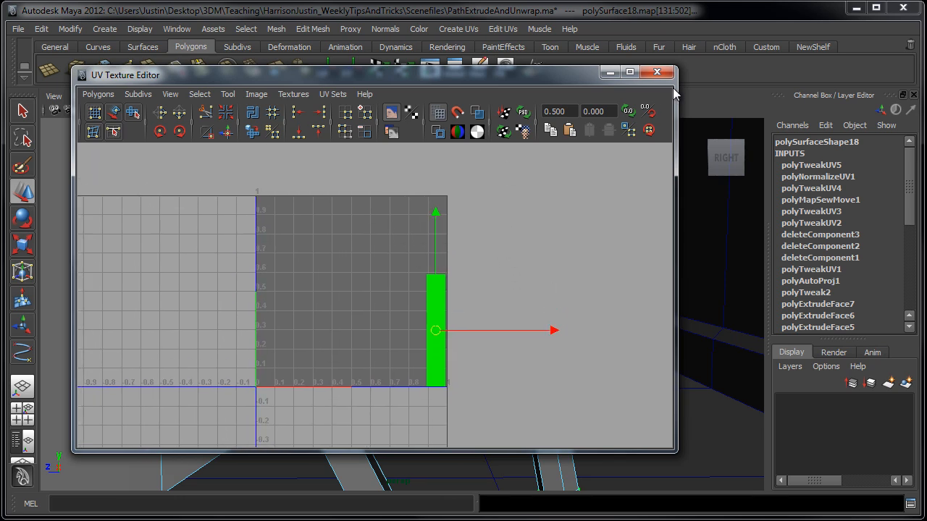
left_click(657, 73)
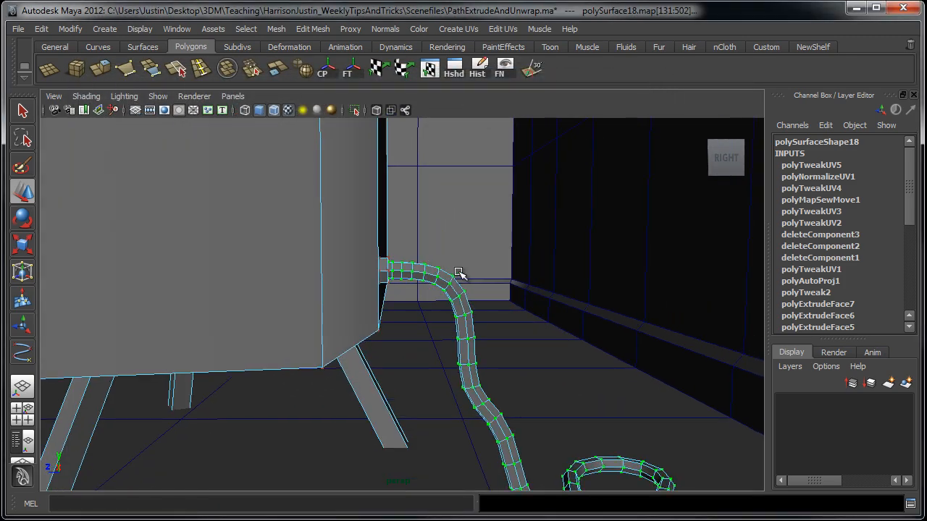